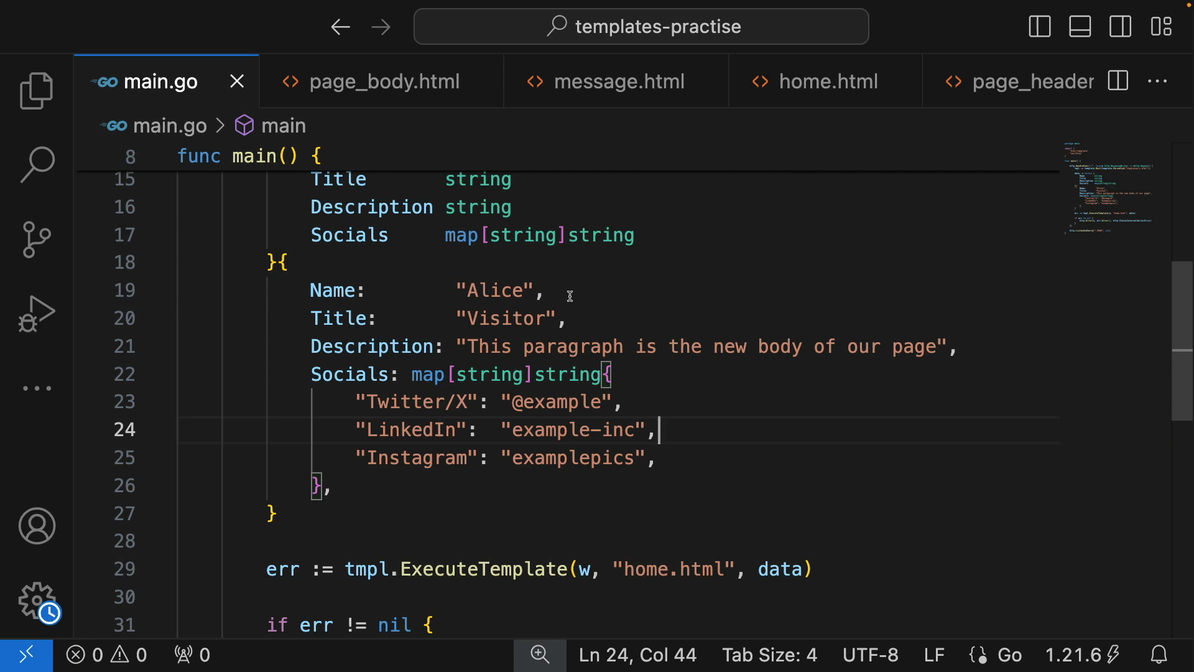
pyautogui.moveTo(694, 347)
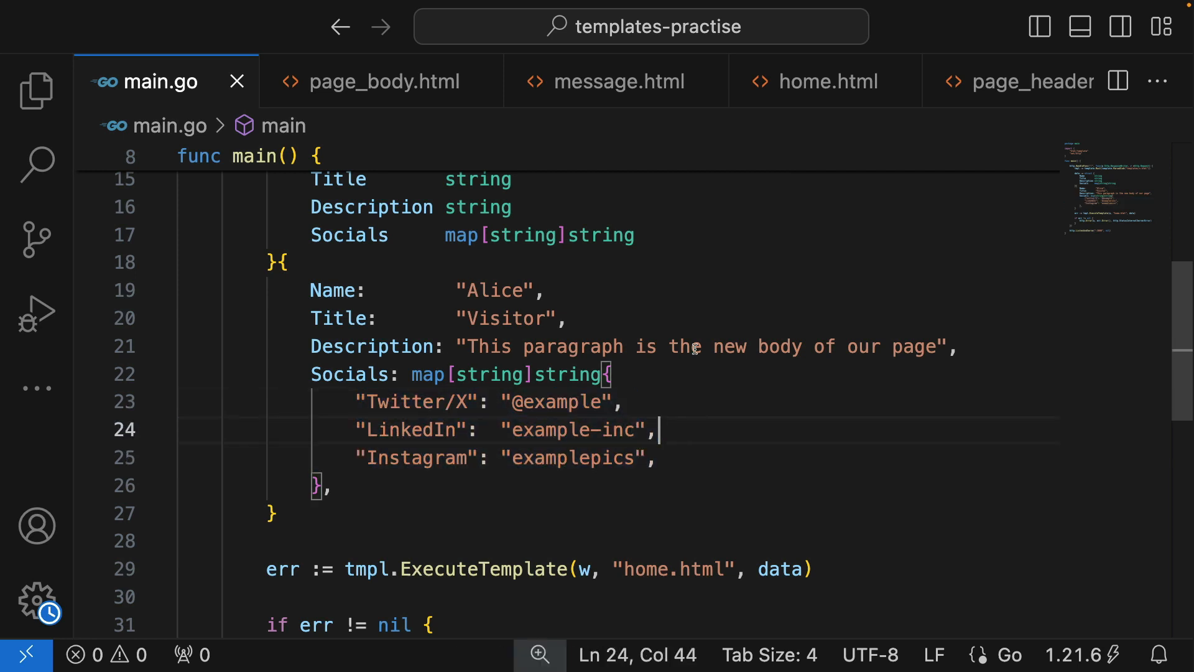
# Step: Highlight the footer range loop over .Socials in home.html, then clear the selection
pyautogui.click(829, 81)
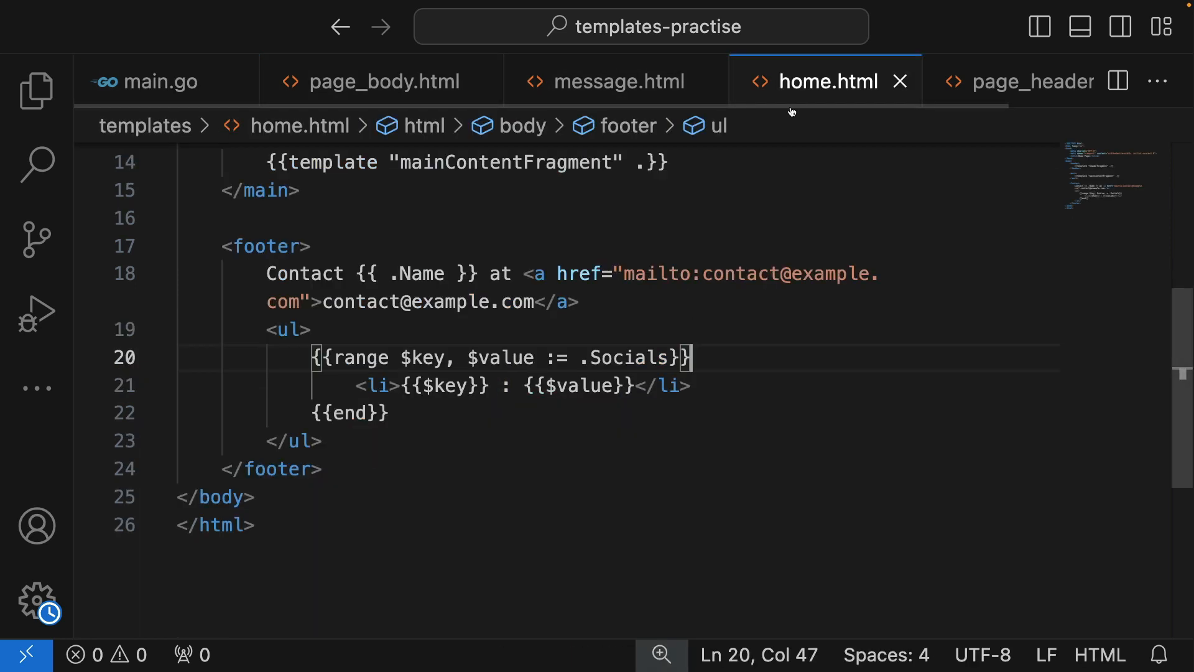
pyautogui.moveTo(312, 358); pyautogui.dragTo(319, 441)
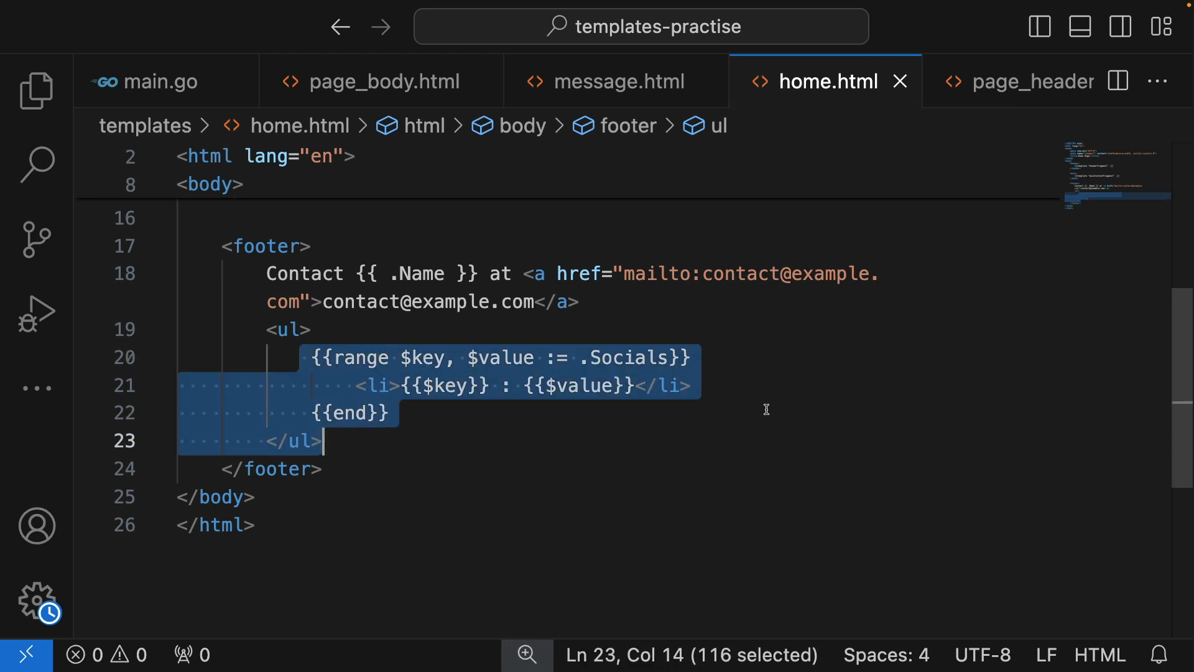
pyautogui.click(384, 413)
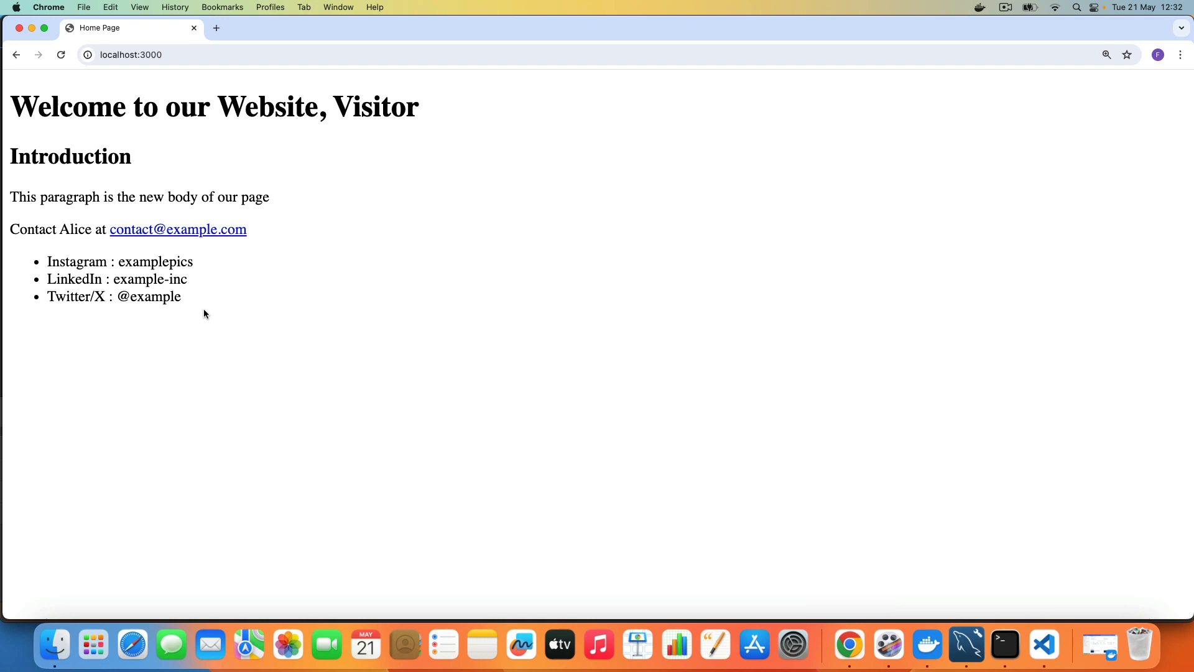
pyautogui.moveTo(528, 249)
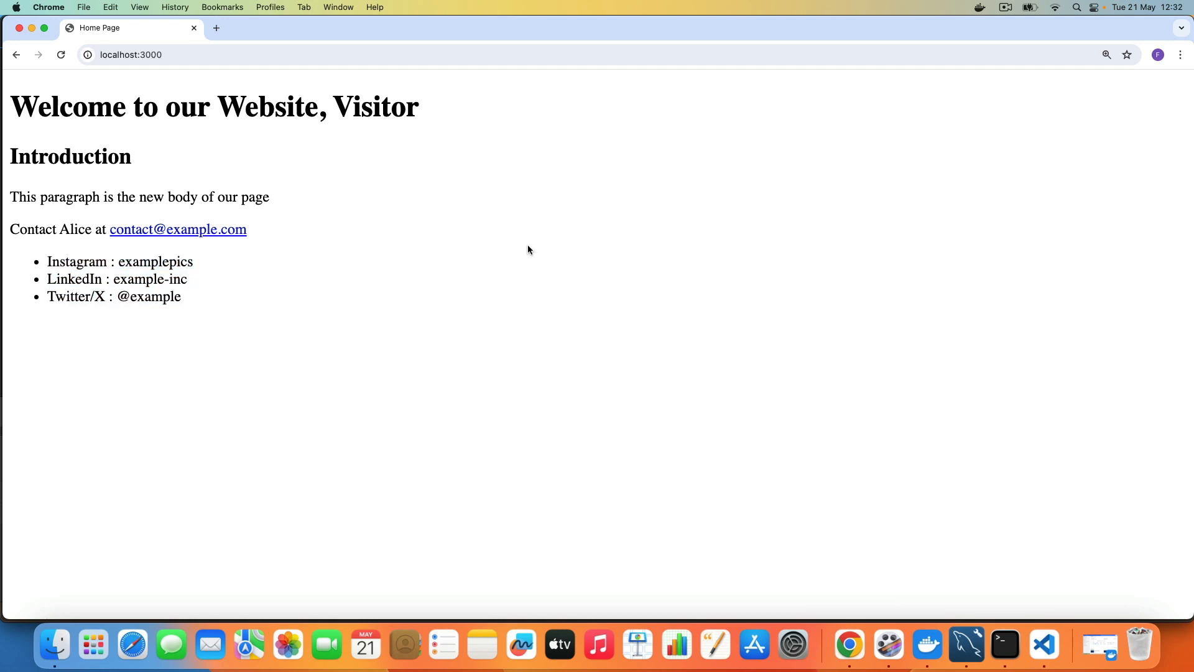
pyautogui.moveTo(749, 230)
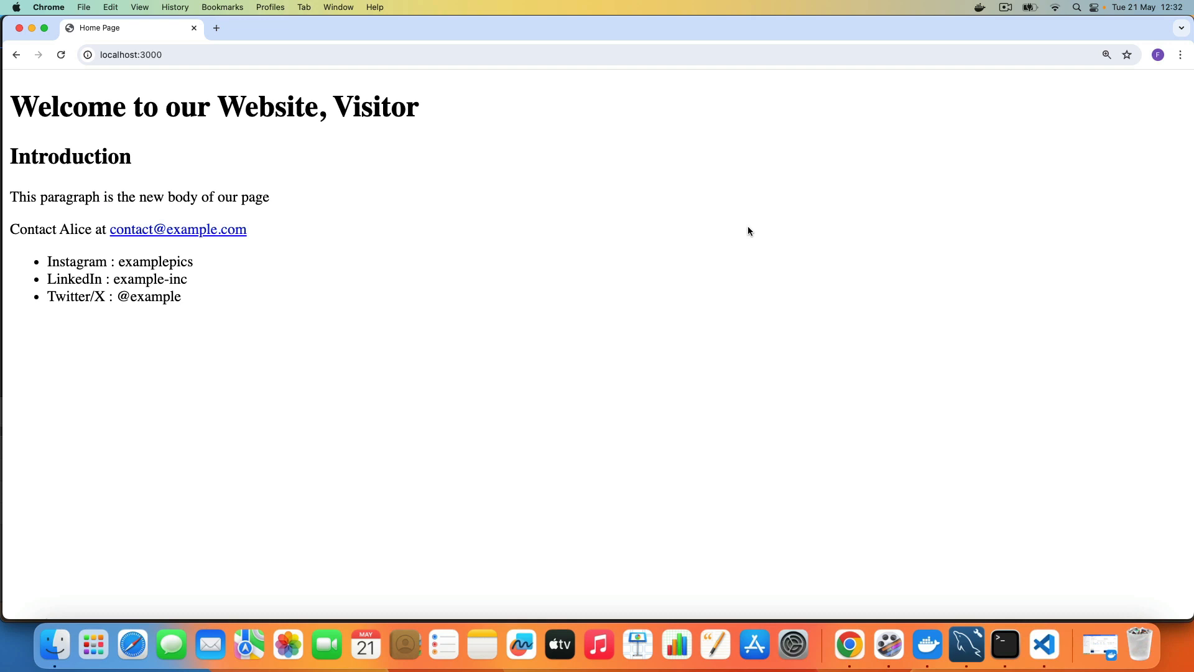
pyautogui.moveTo(1005, 644)
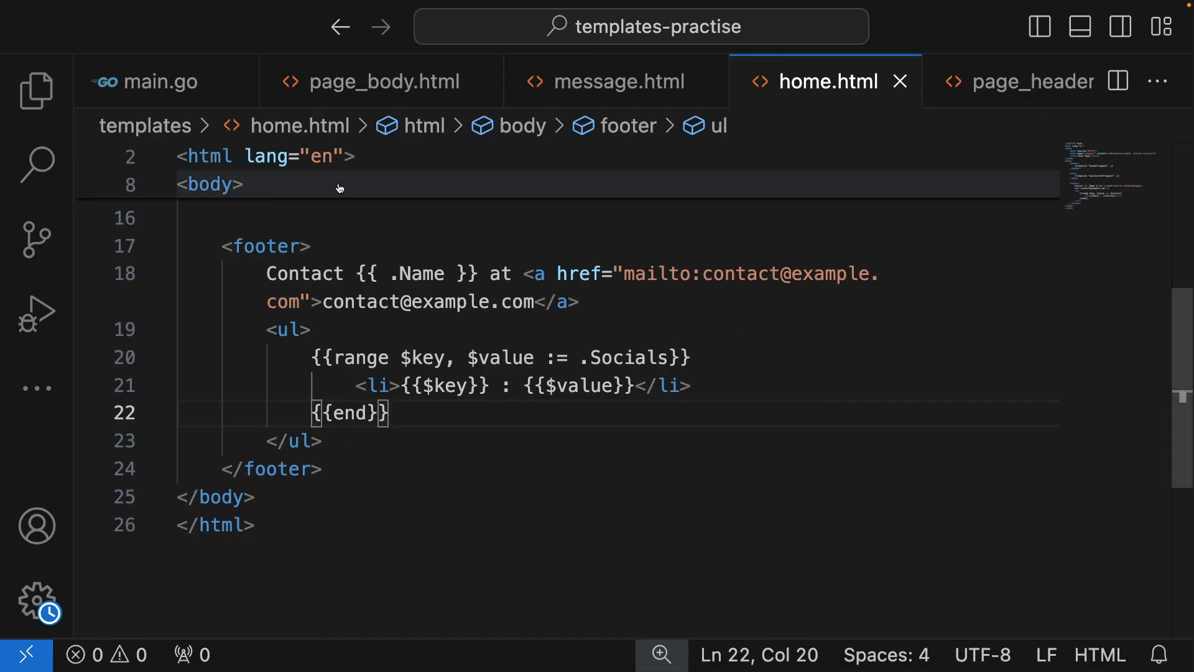
# Step: Add a Features []string field to the page data struct in main.go
pyautogui.click(159, 81)
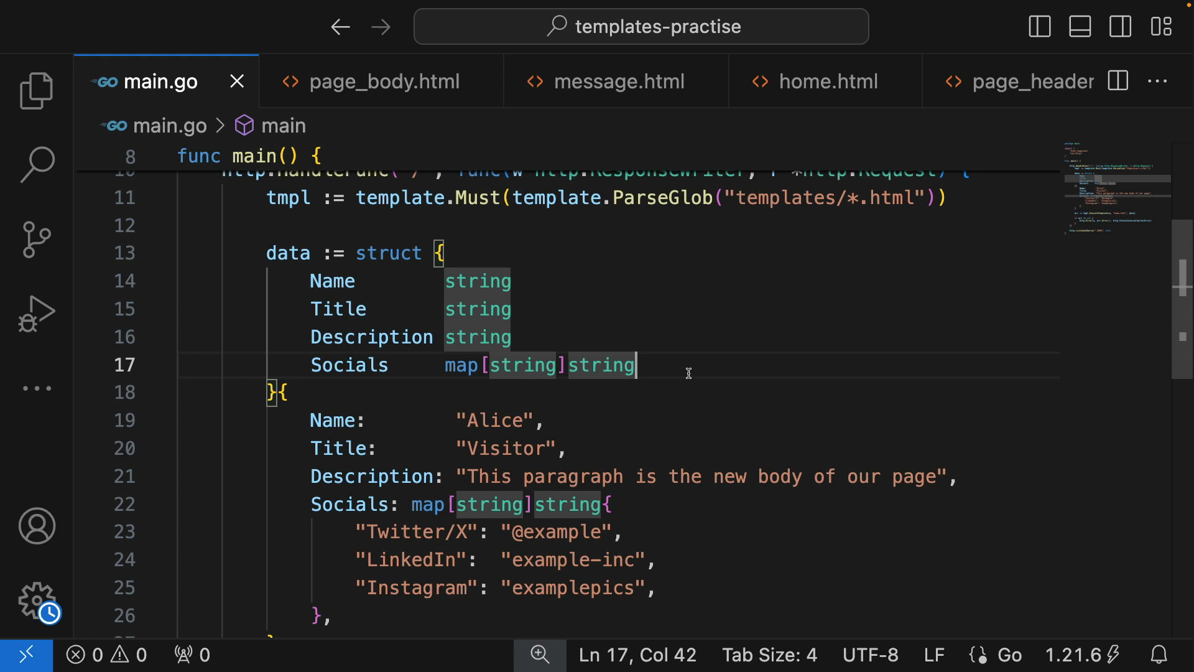
pyautogui.press('Enter')
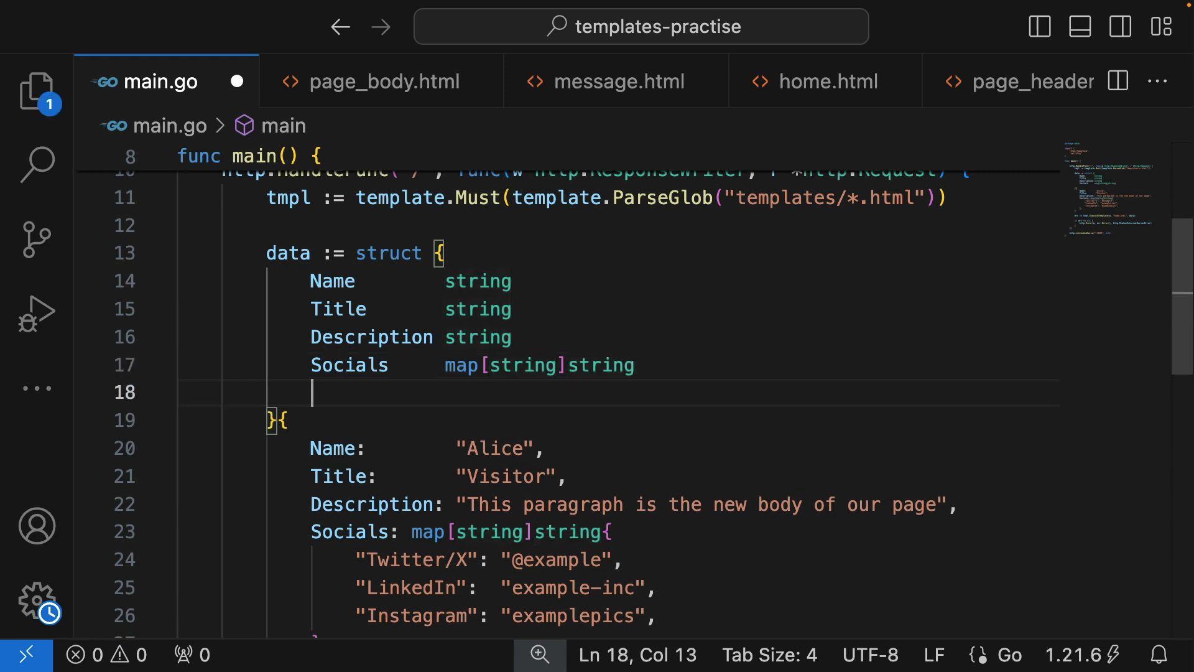
pyautogui.write('Features')
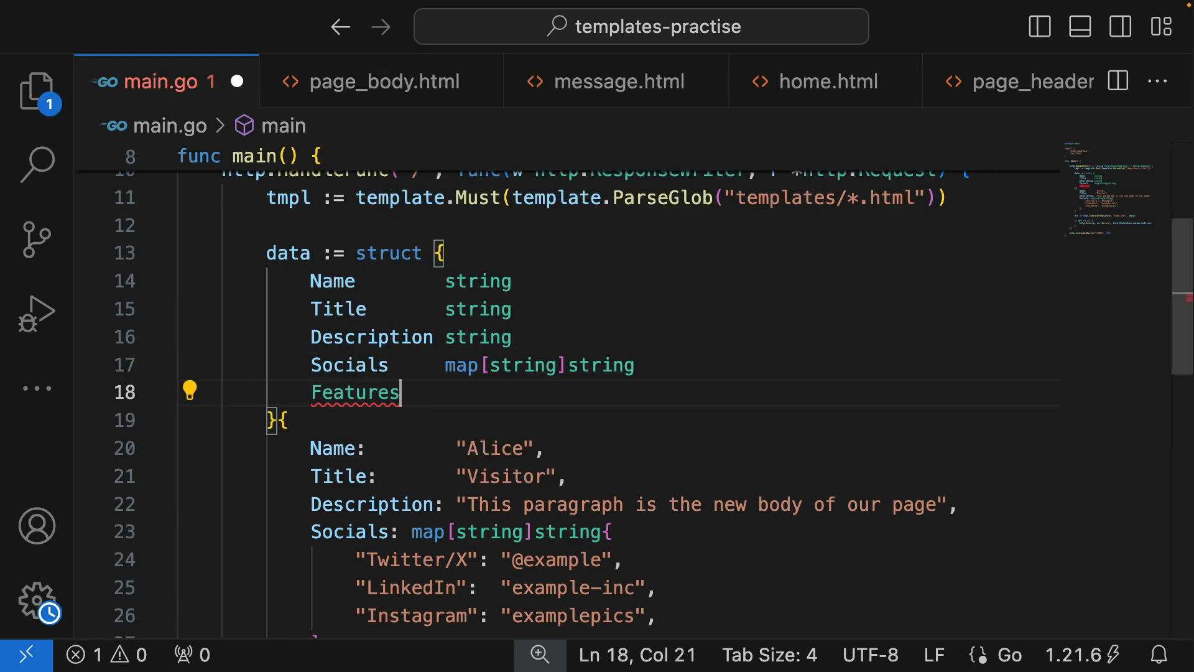
pyautogui.write('" "')
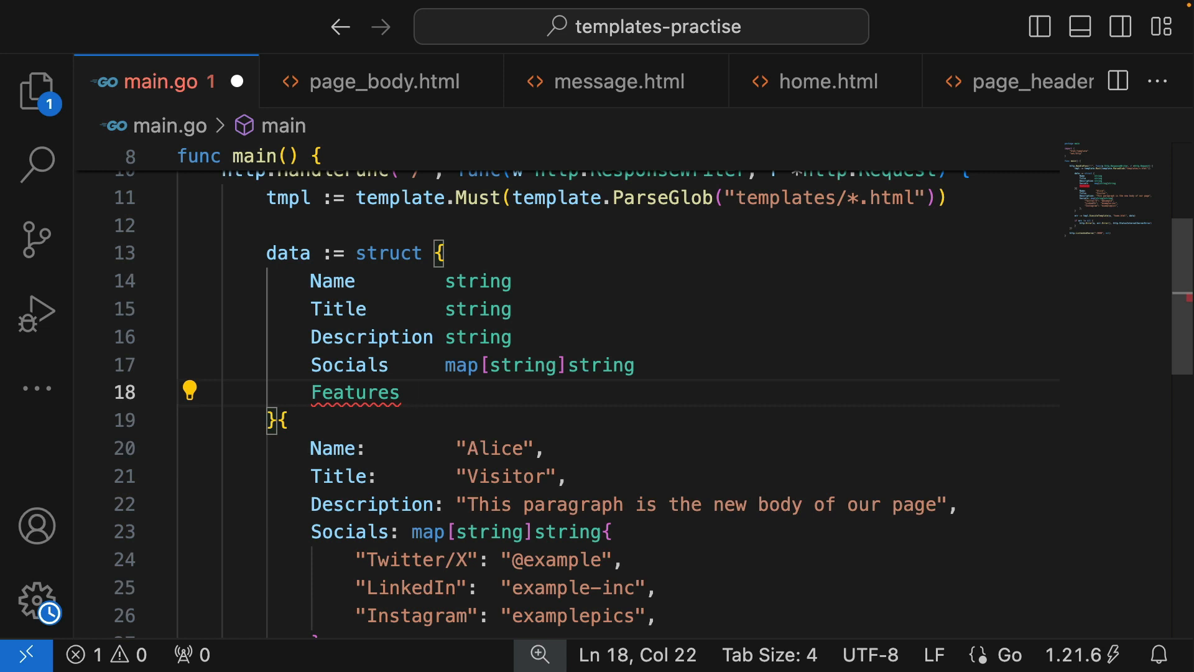
pyautogui.write('[]')
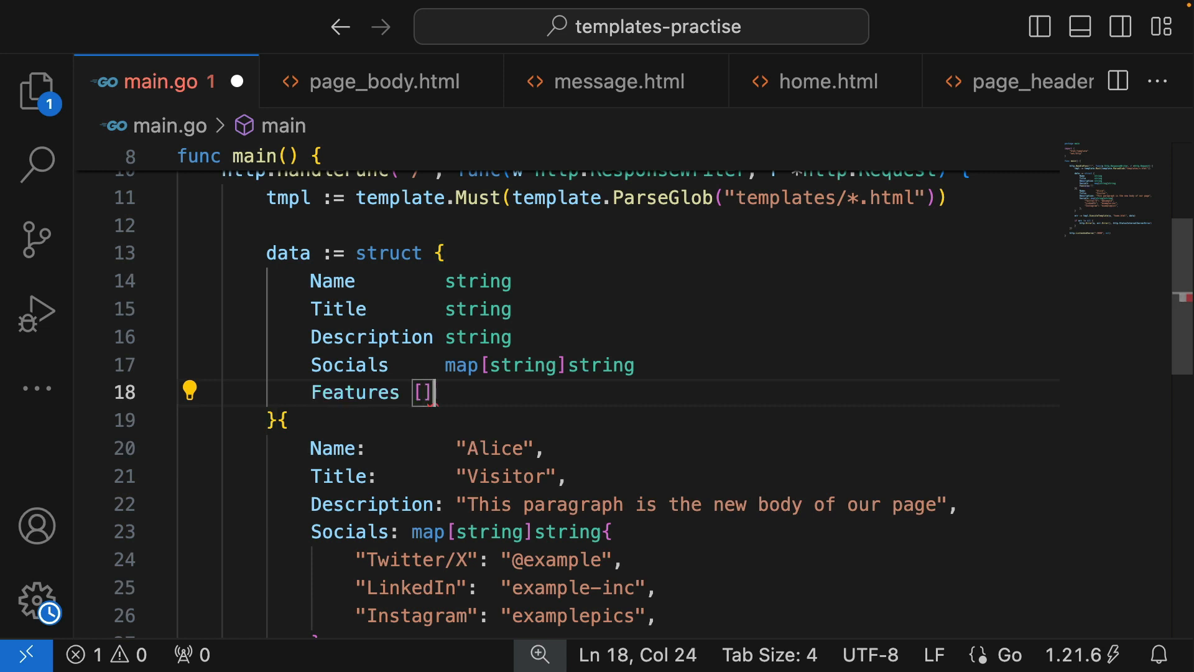
pyautogui.write('string')
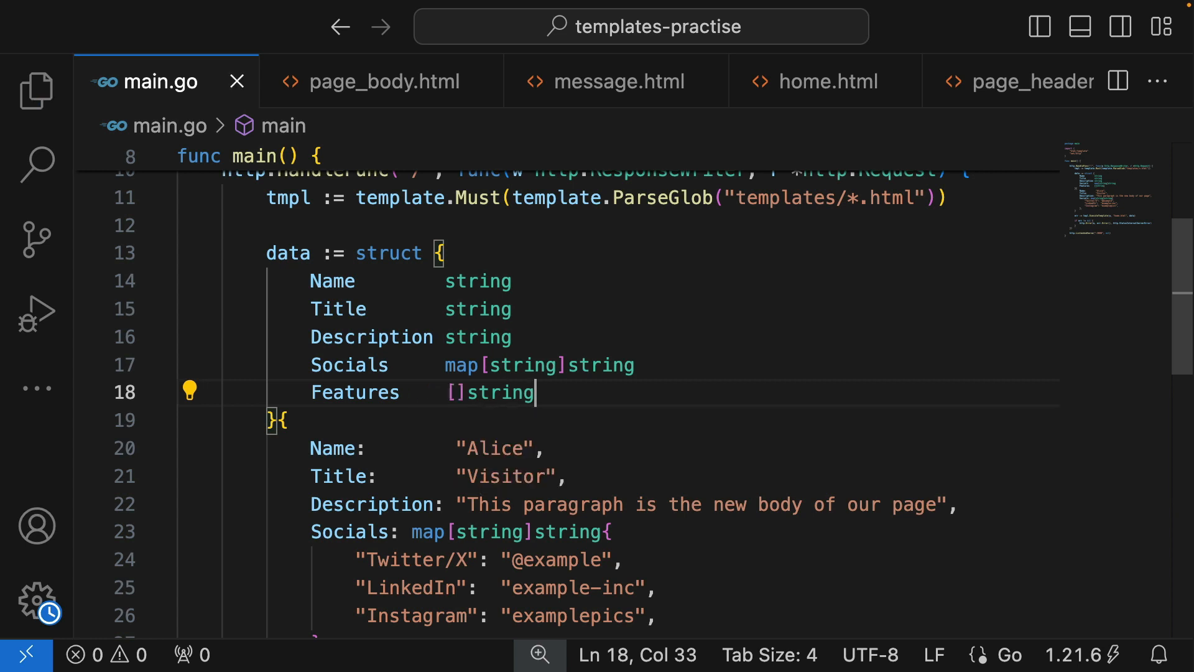
# Step: Start a new initializer line below the Socials values for the Features entry
pyautogui.scroll(-3)
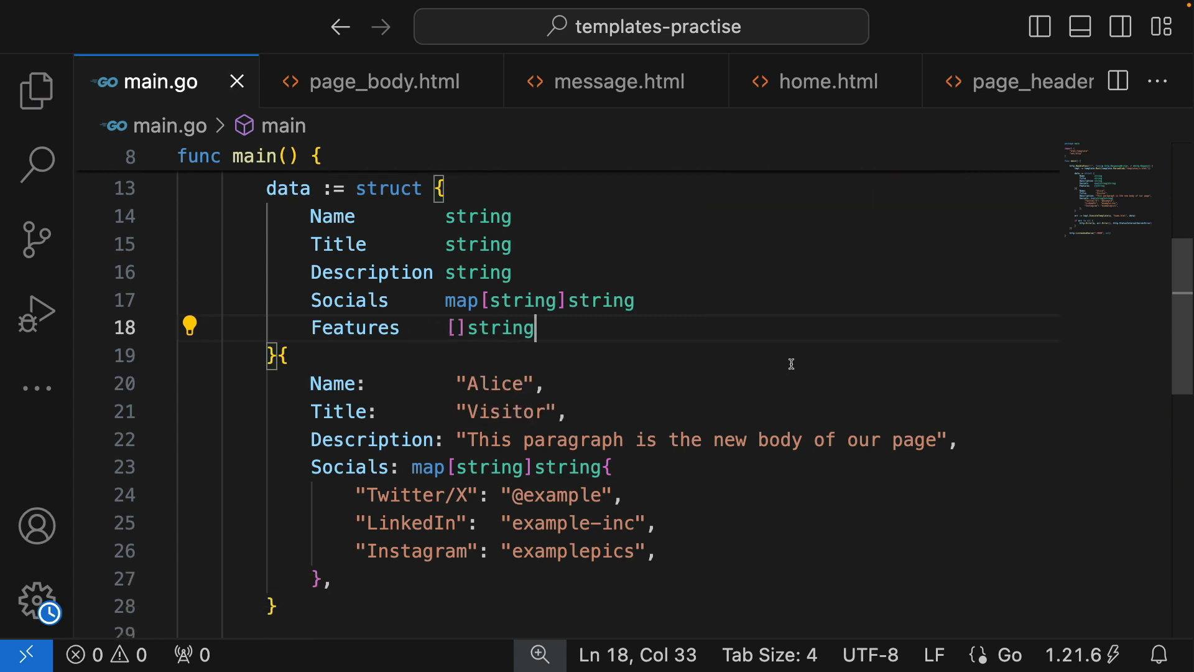
pyautogui.scroll(-3)
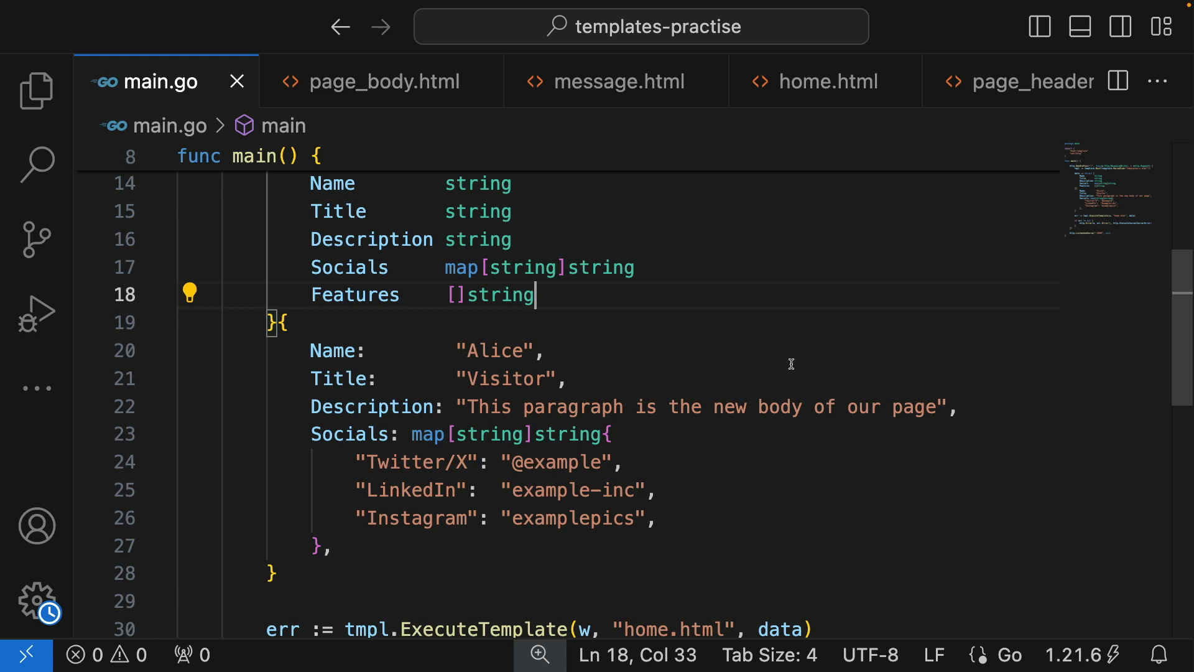
pyautogui.moveTo(790, 362)
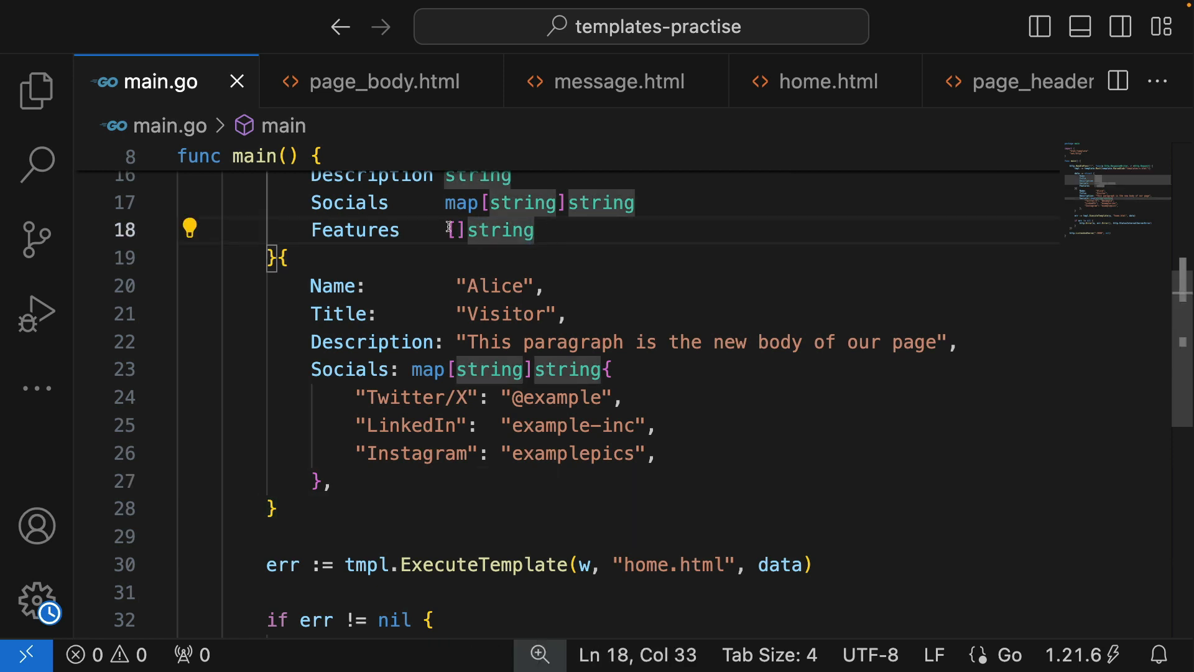
pyautogui.click(342, 482)
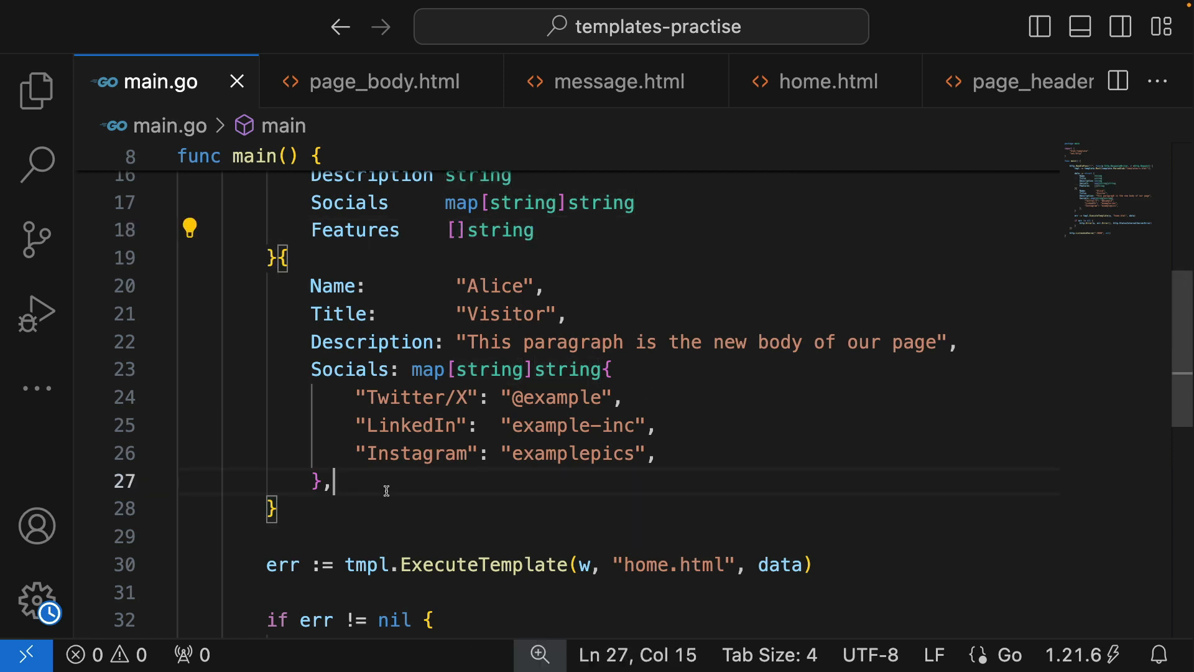
pyautogui.scroll(-3)
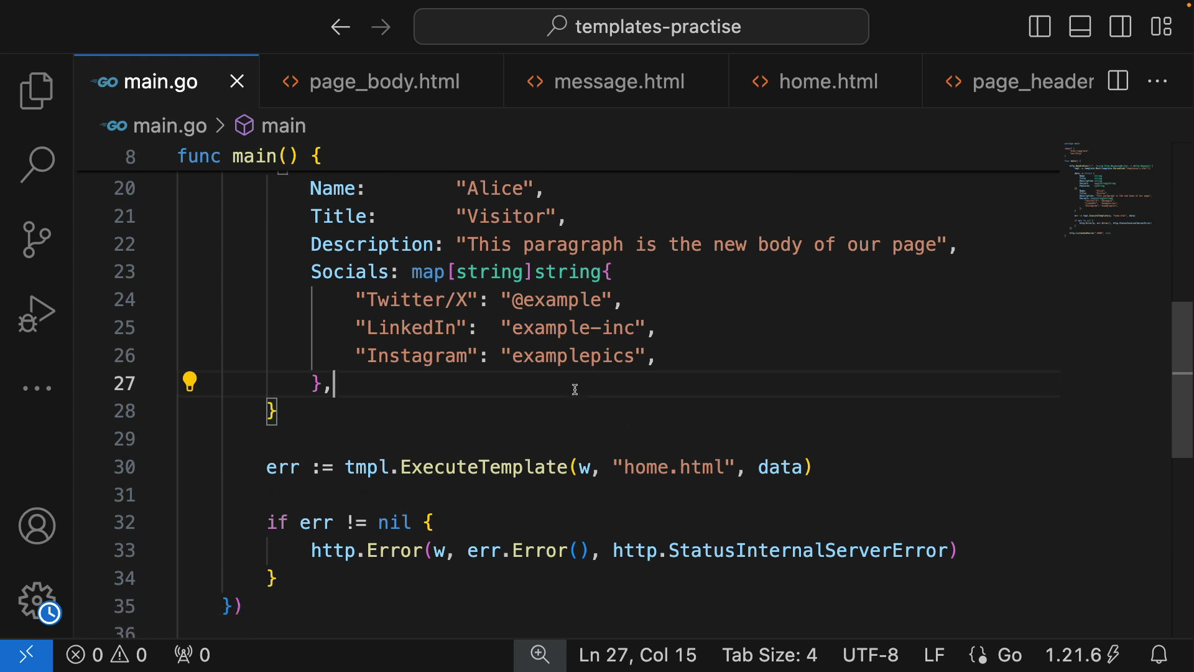
pyautogui.press('Enter')
pyautogui.write('Features: ,')
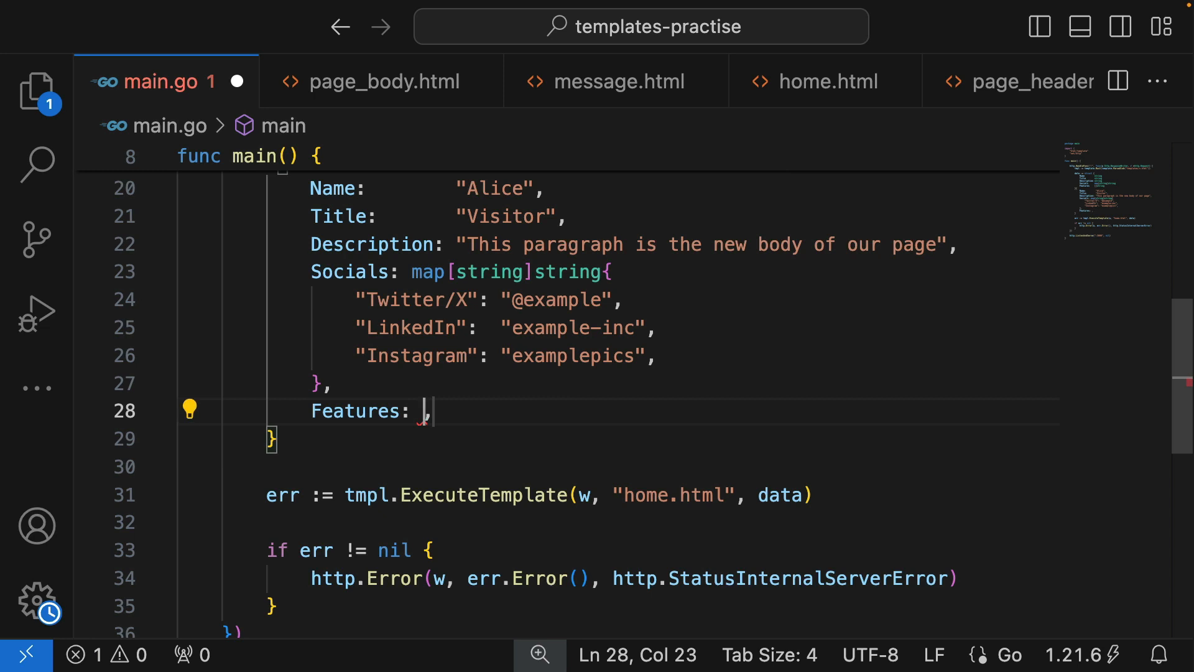
# Step: Begin the Features []string literal with "Customizable Products" and "24/7 Customer Support"
pyautogui.write('[]string{')
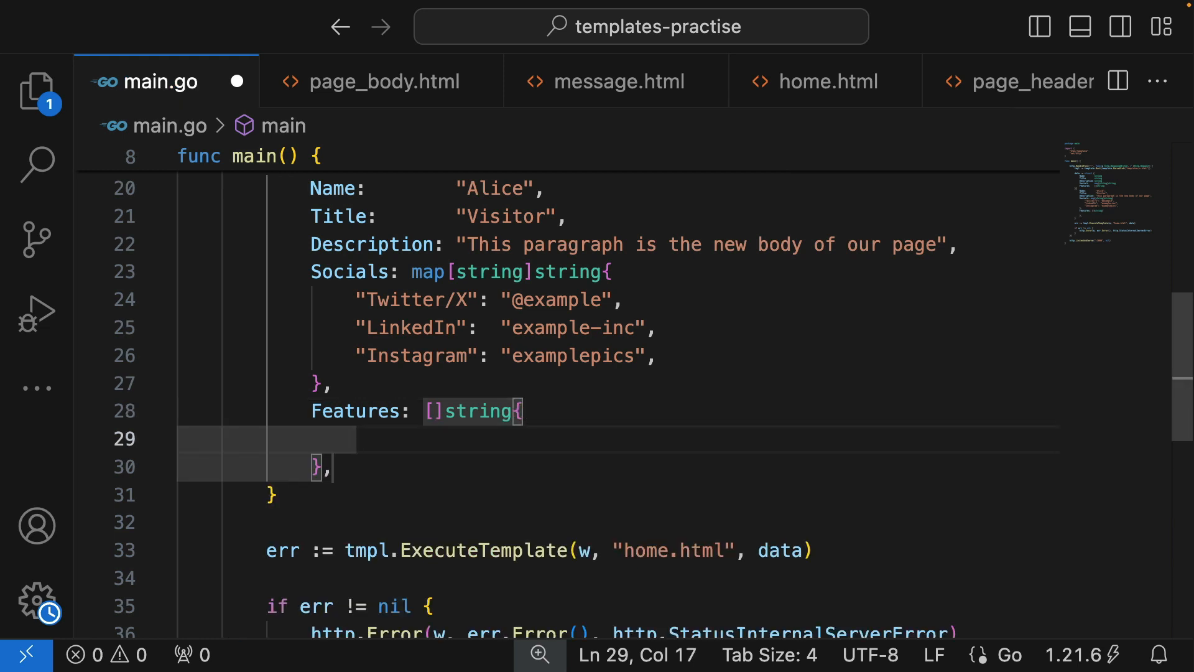
pyautogui.write('""')
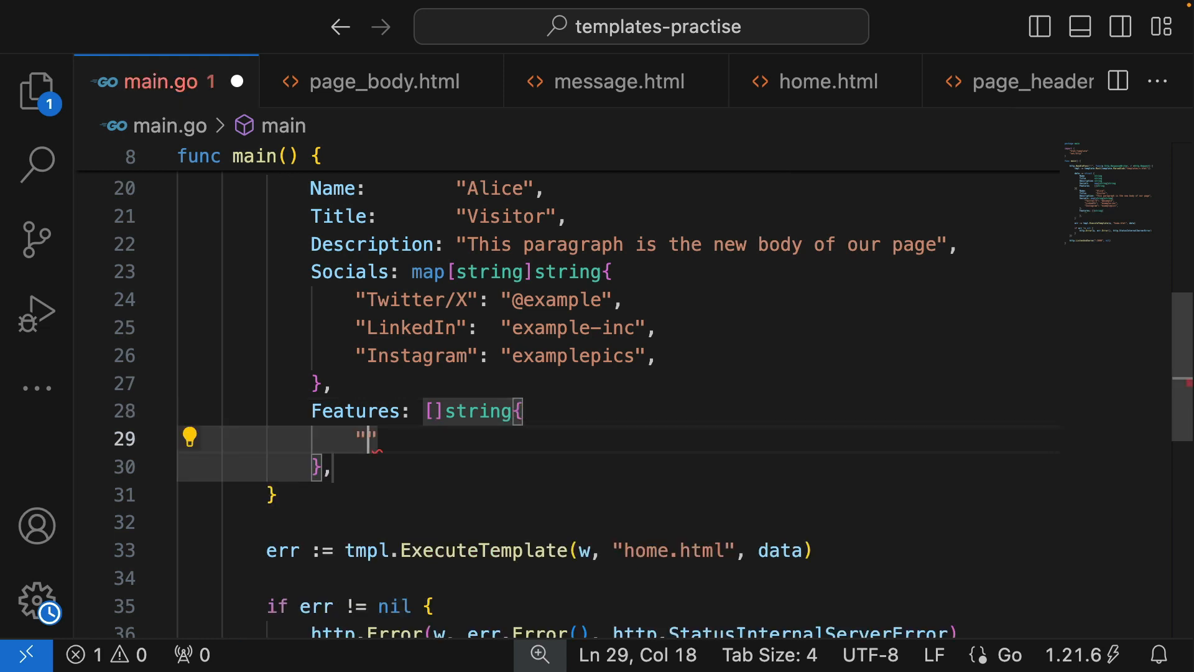
pyautogui.write('Custo')
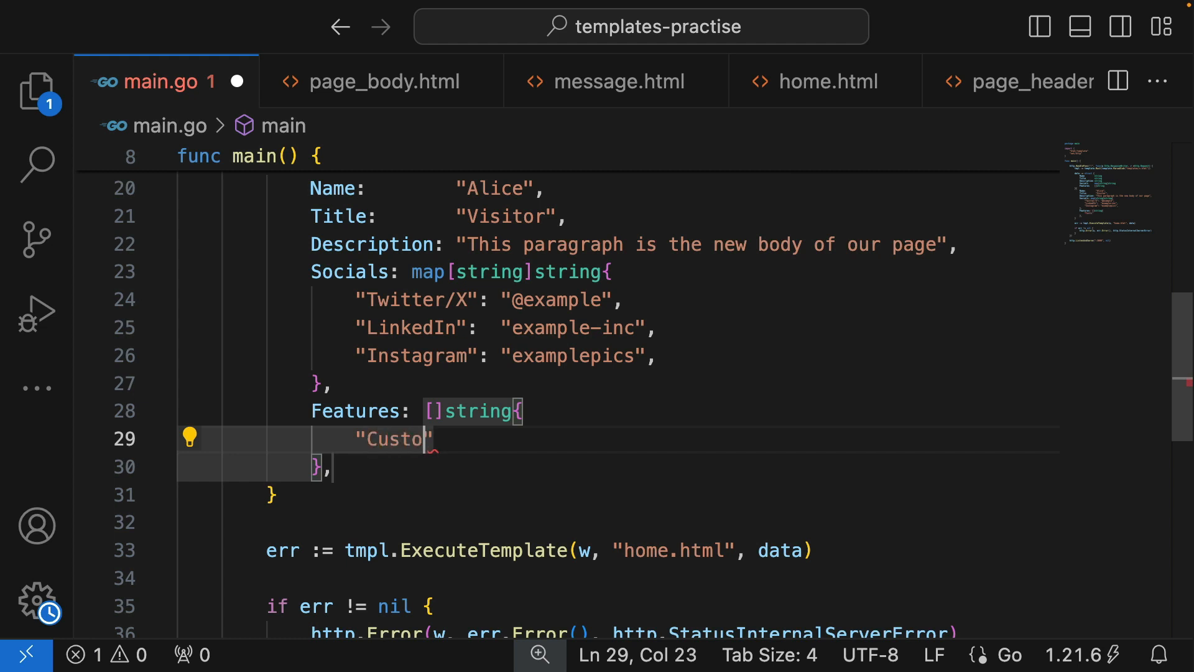
pyautogui.write('mizable p')
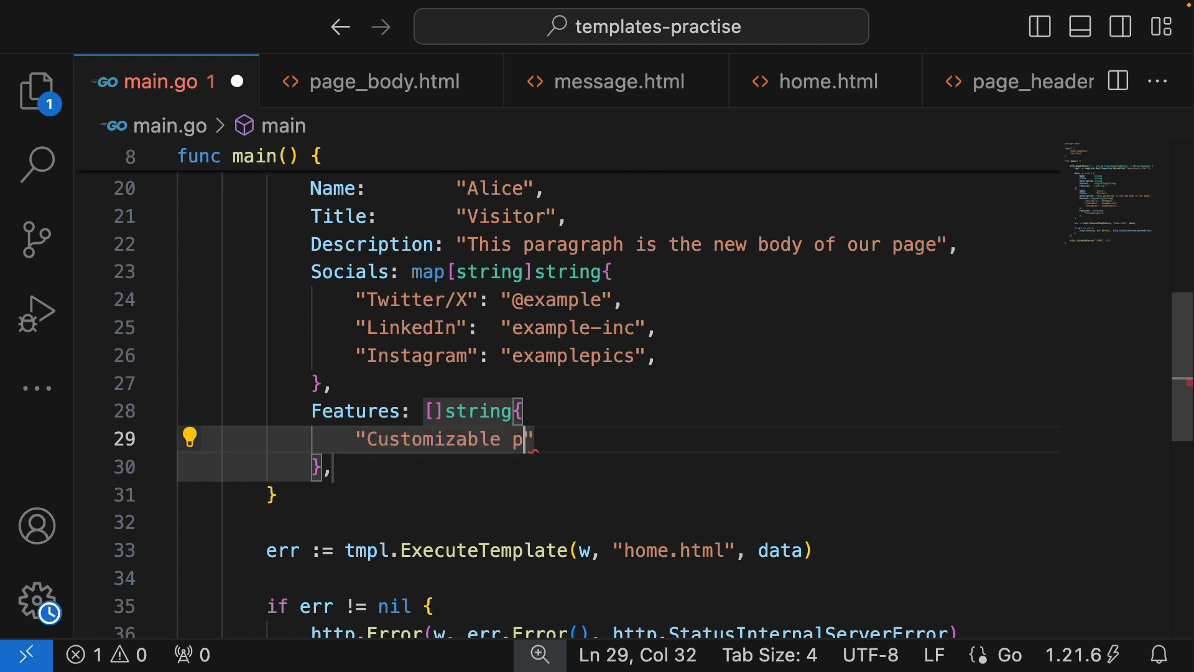
pyautogui.write('roducts')
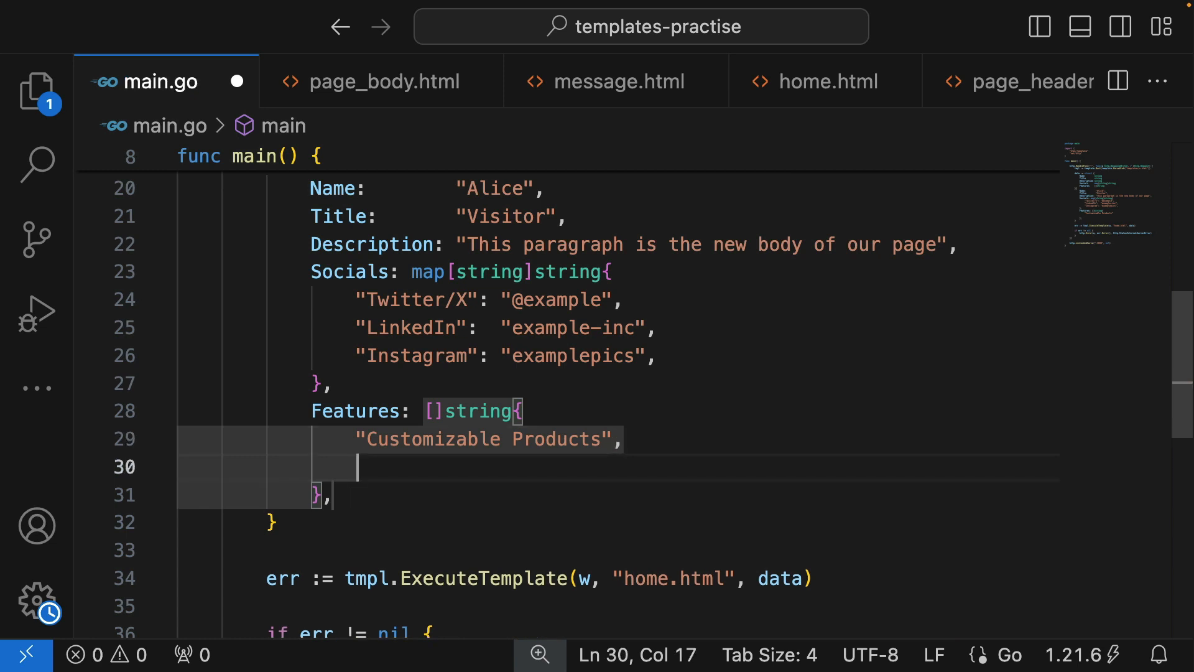
pyautogui.write('"')
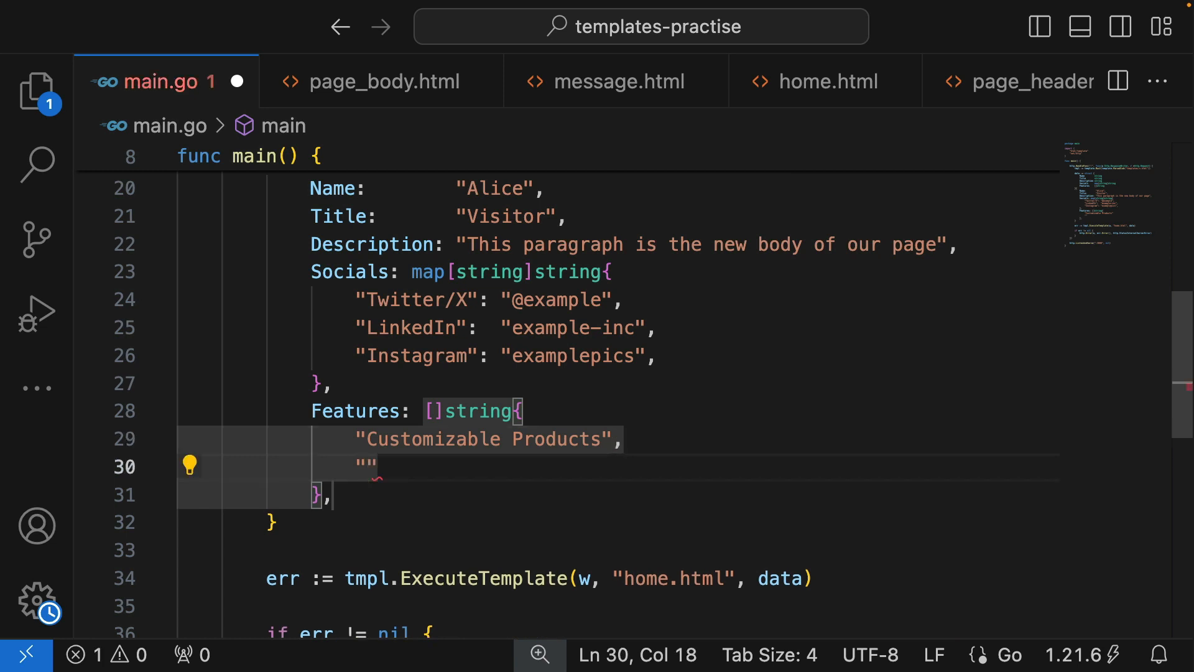
pyautogui.write('24/7')
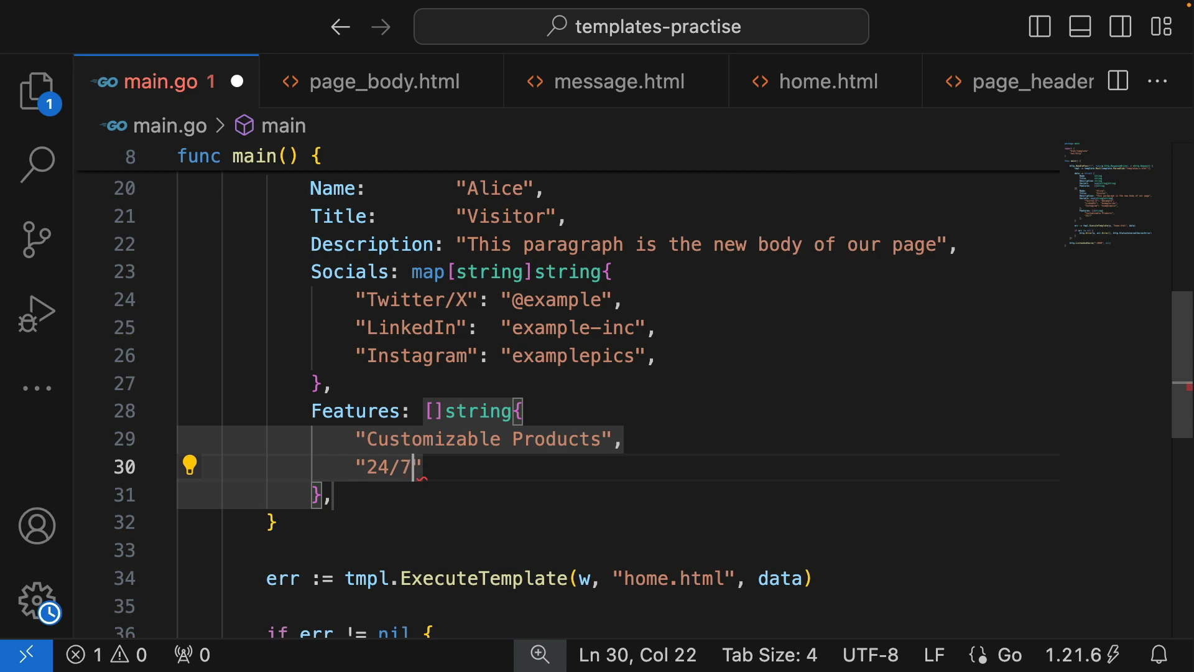
pyautogui.write('Customer Su[[')
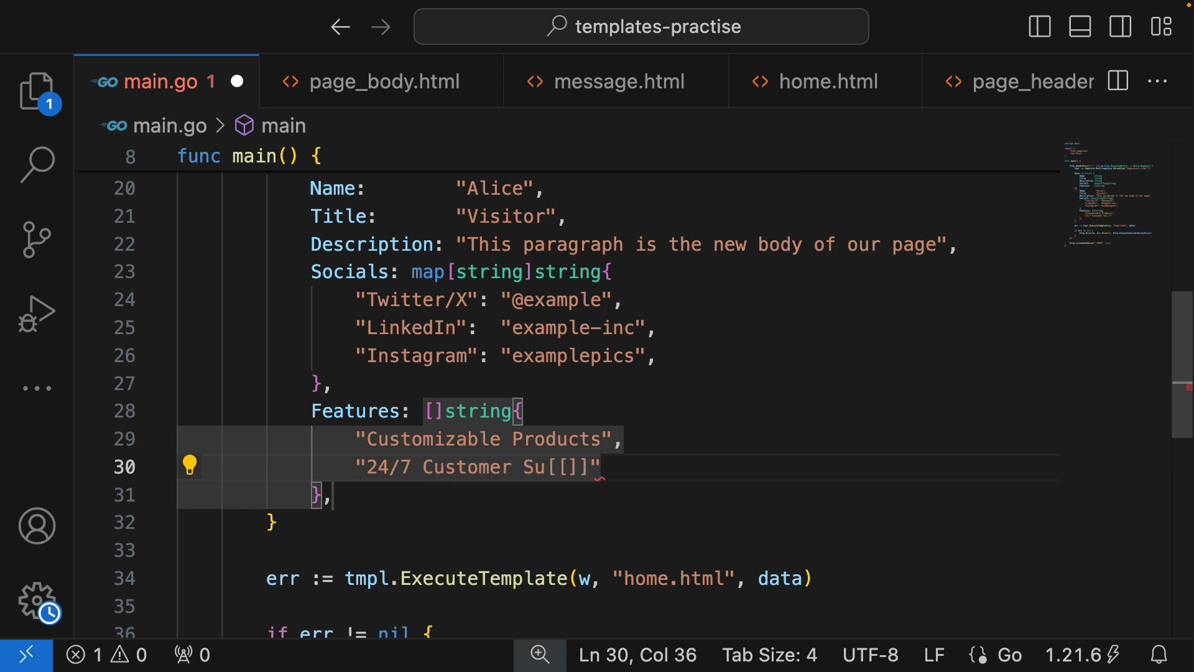
pyautogui.press('Backspace')
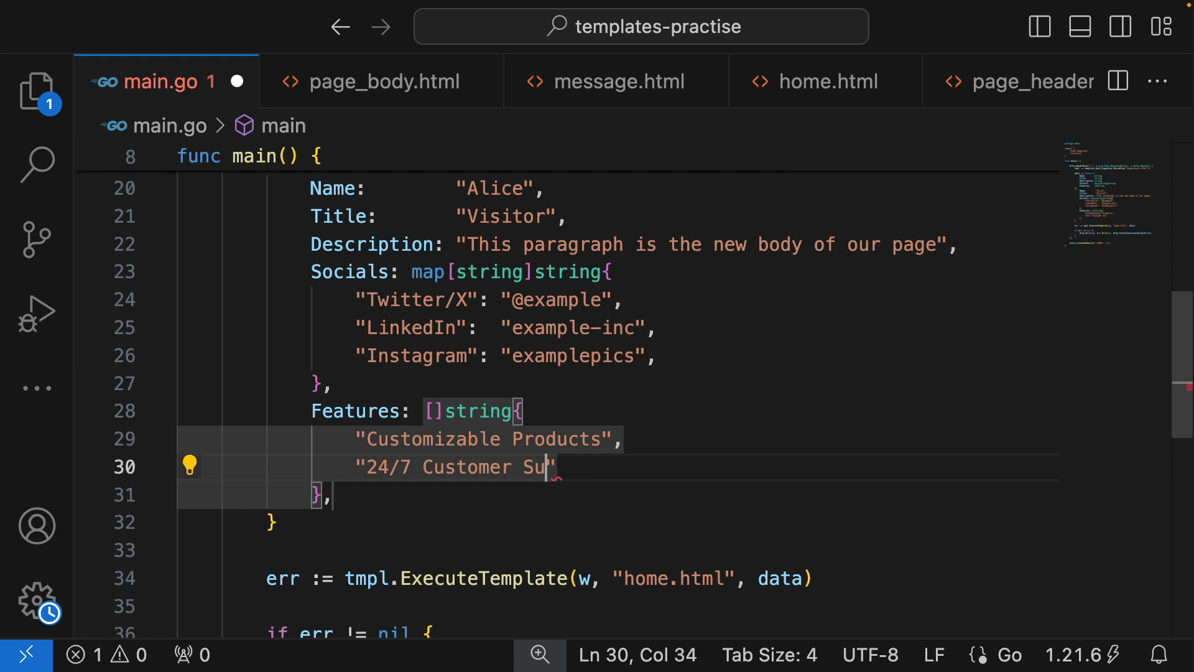
pyautogui.write('poort')
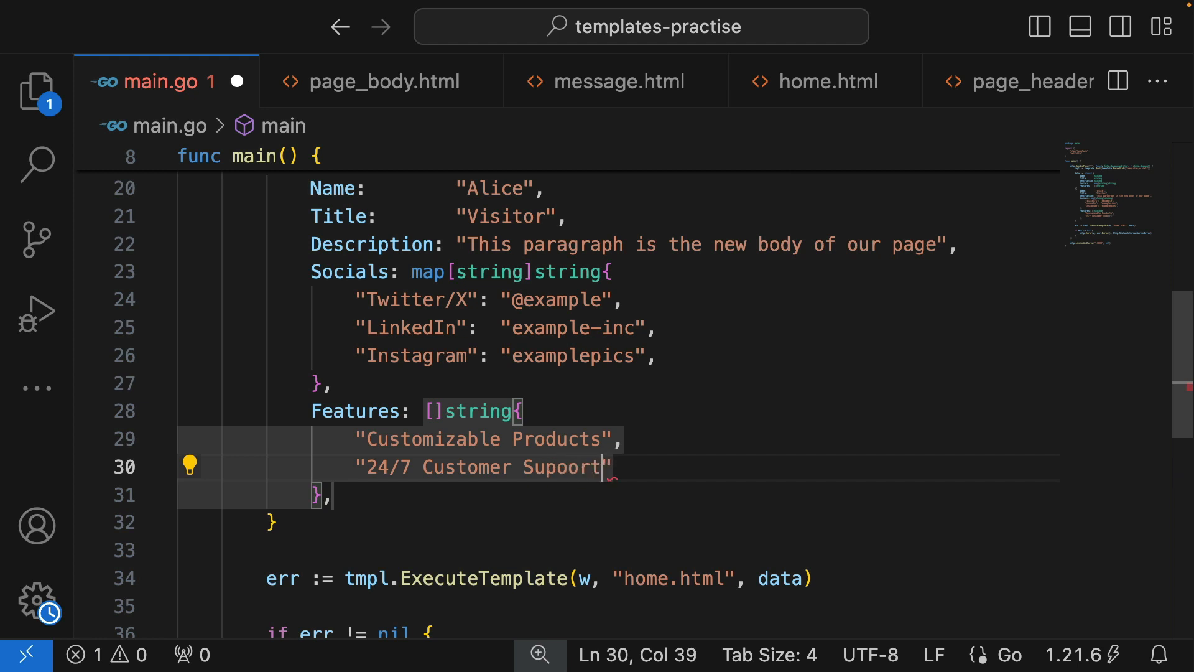
pyautogui.press('Backspace')
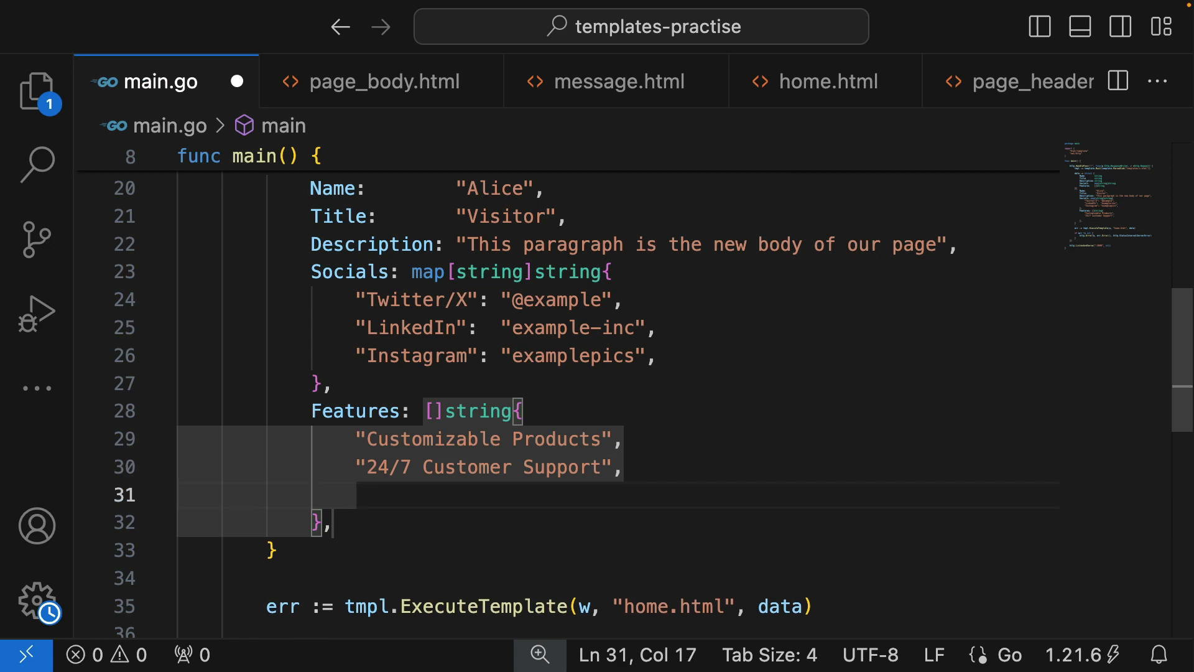
# Step: Add "Reliable and Secure" as the third feature and save main.go
pyautogui.write('"')
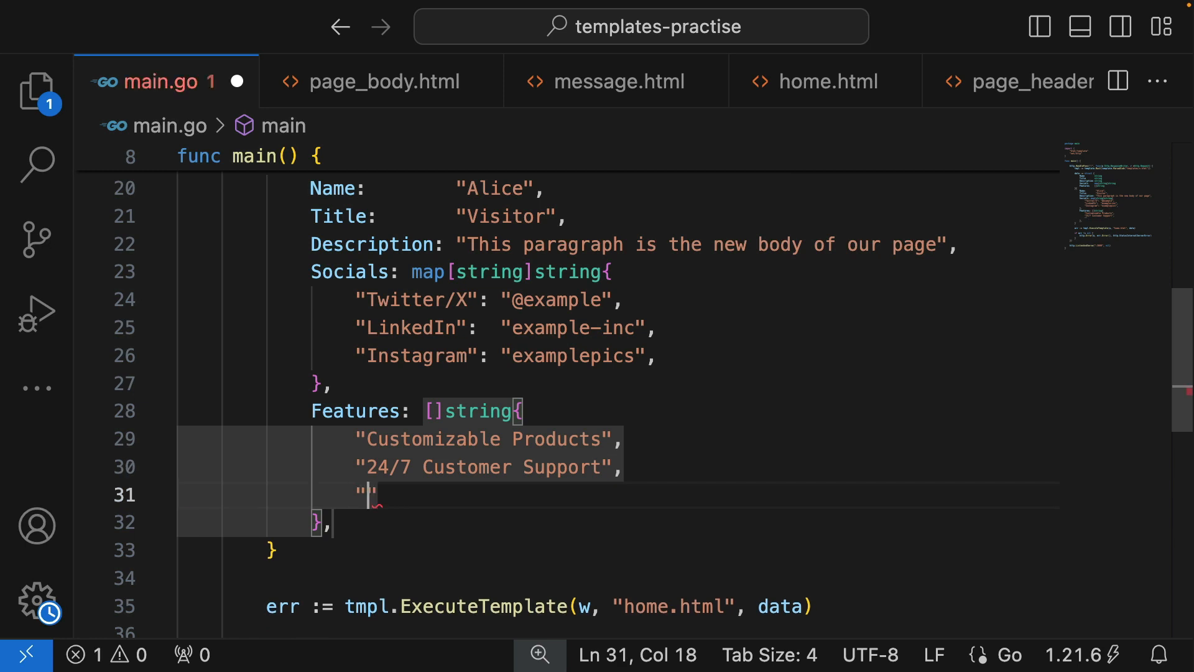
pyautogui.write('Reliable an')
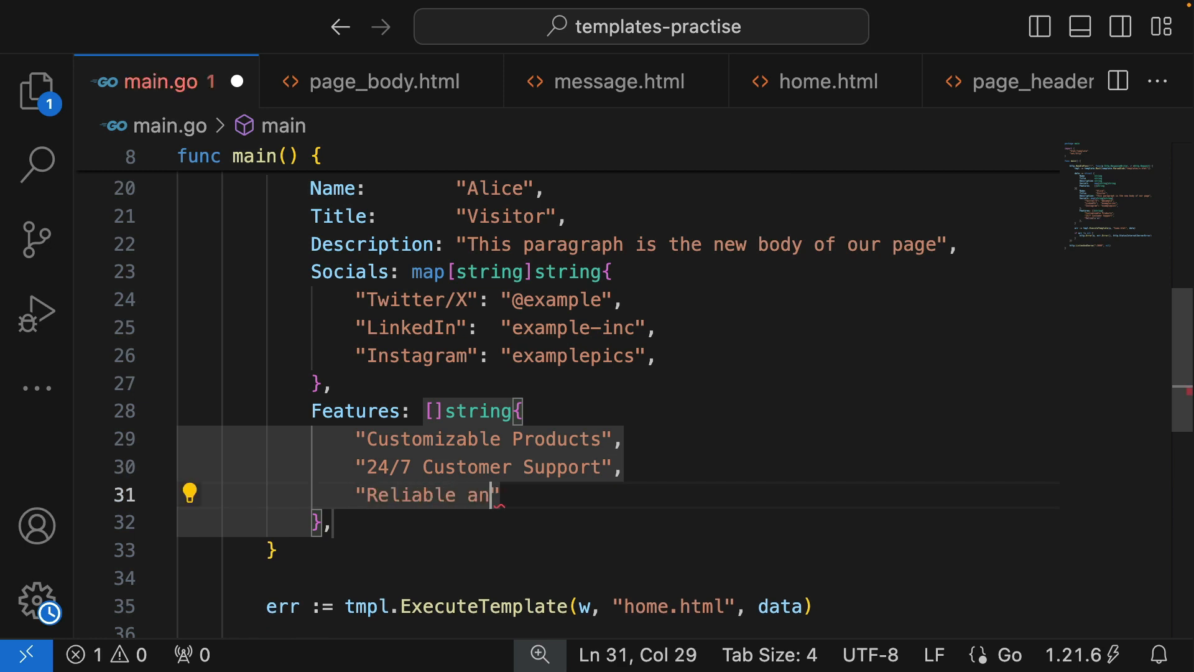
pyautogui.write('d Secure')
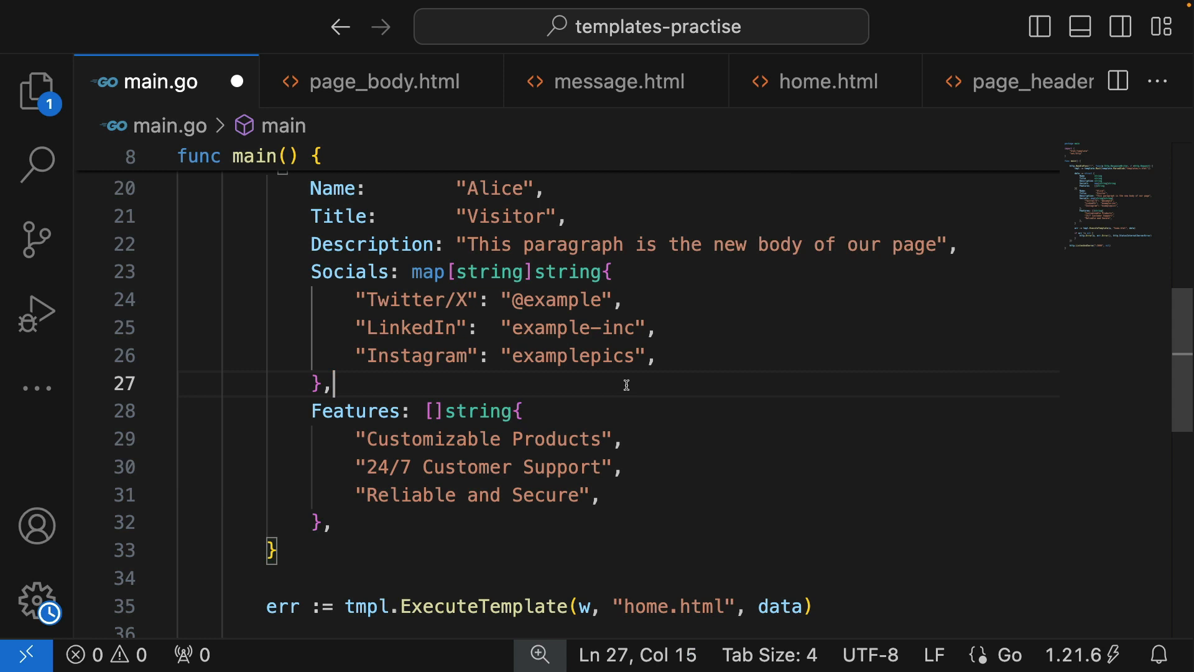
pyautogui.scroll(-3)
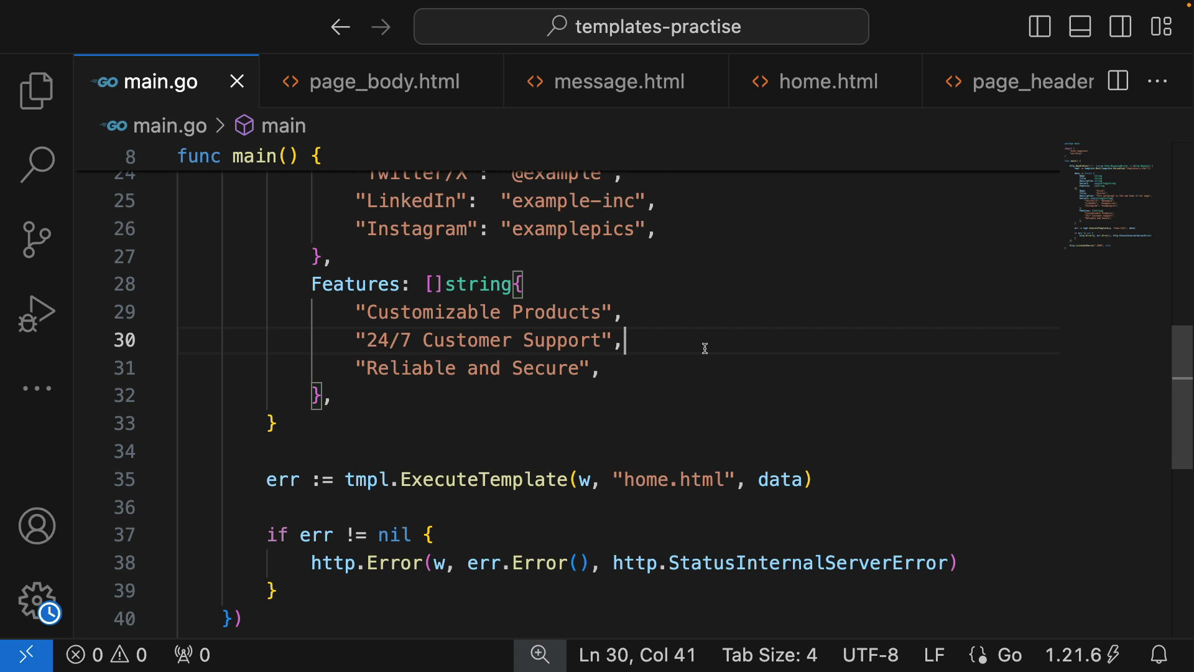
pyautogui.moveTo(309, 284); pyautogui.dragTo(329, 395)
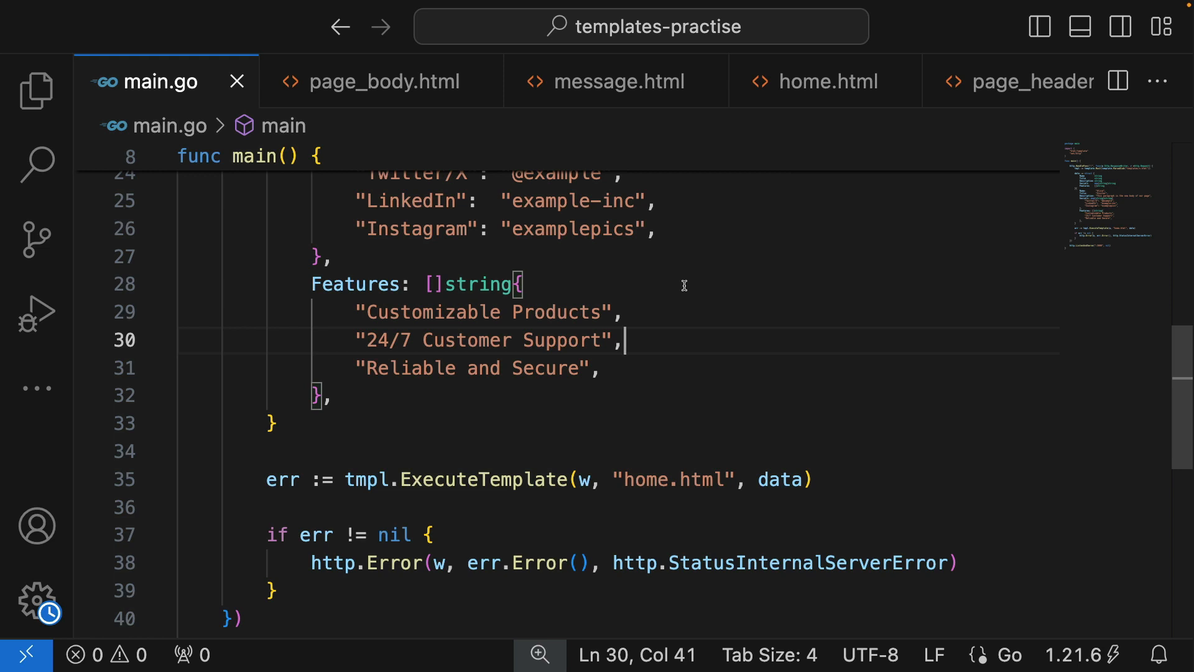
pyautogui.click(827, 81)
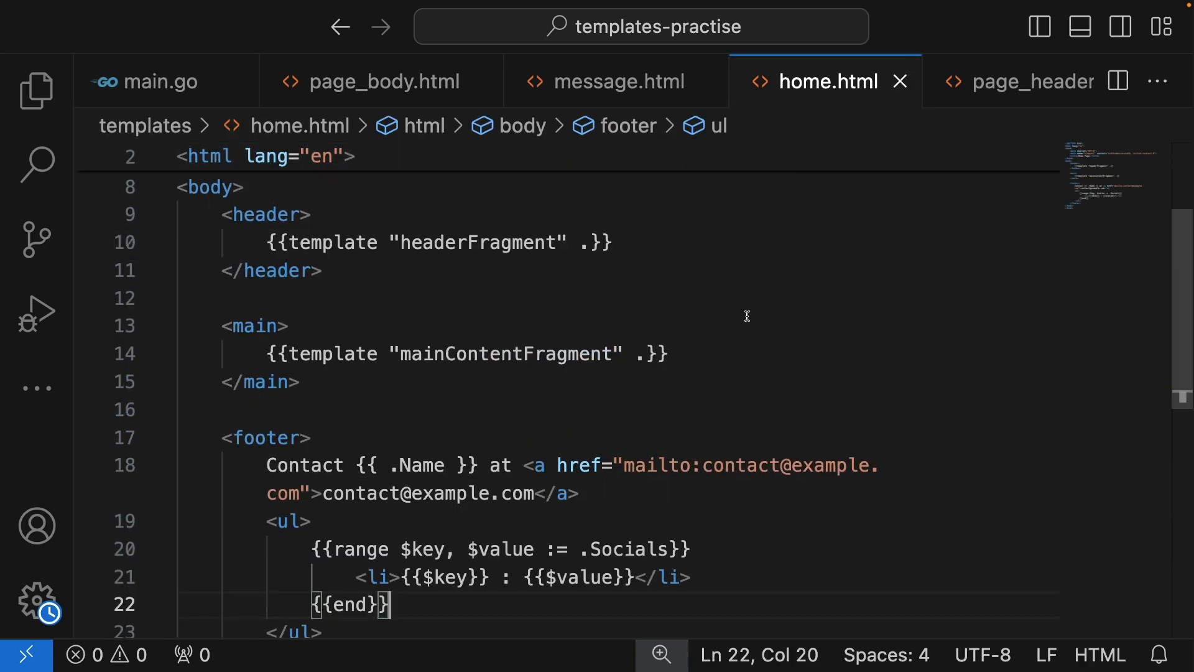
# Step: Add an <h3>Features</h3> heading and a <ul> opening a {{range .Features}} loop
pyautogui.scroll(-3)
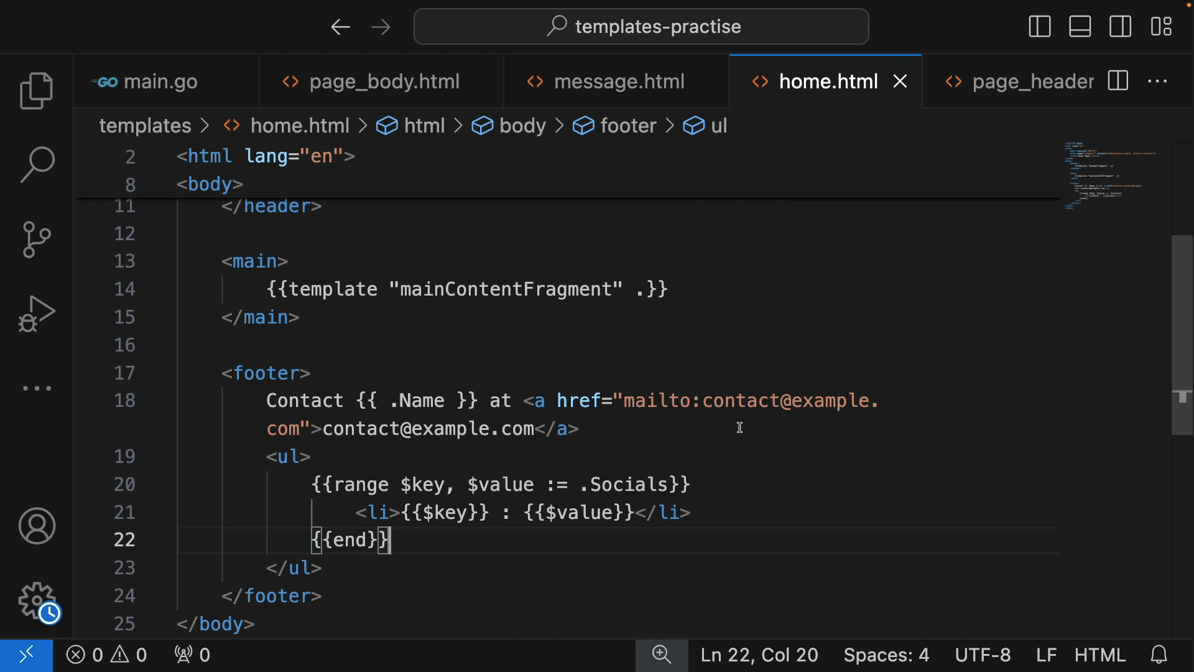
pyautogui.moveTo(700, 286)
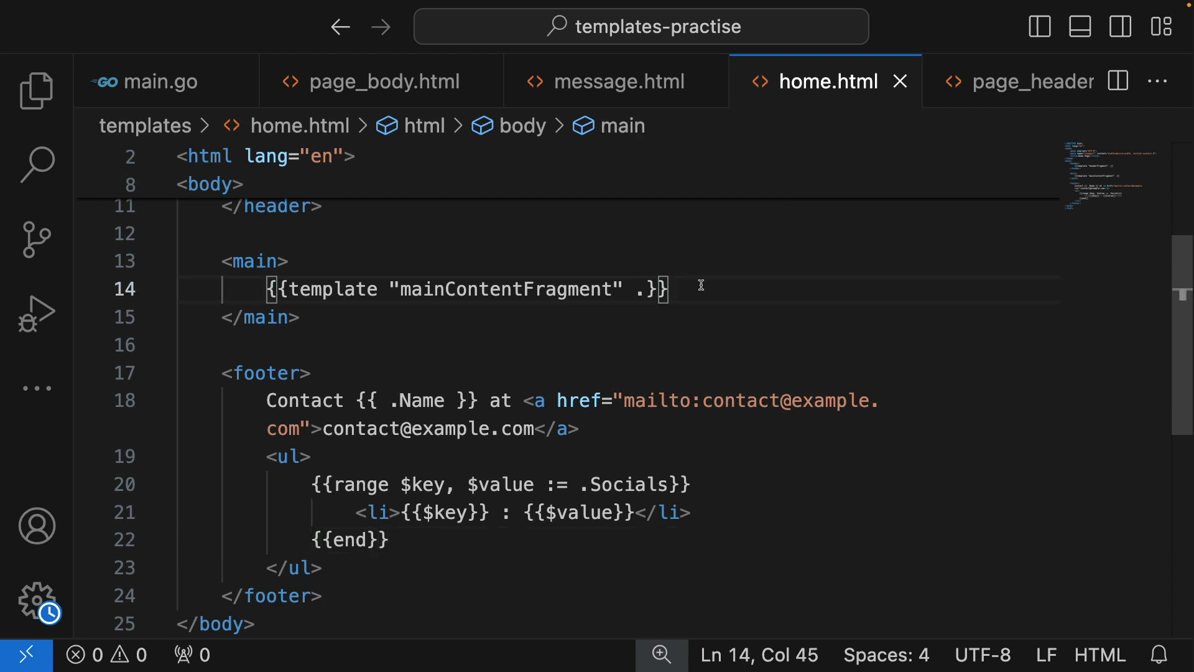
pyautogui.press('Enter')
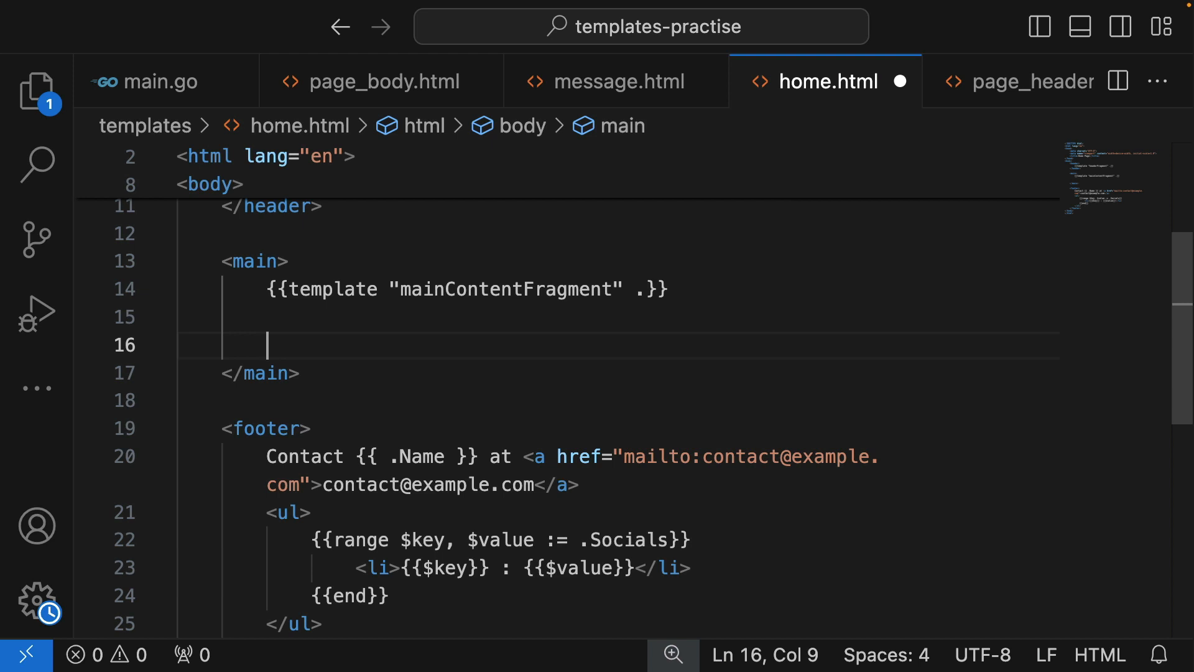
pyautogui.moveTo(697, 286)
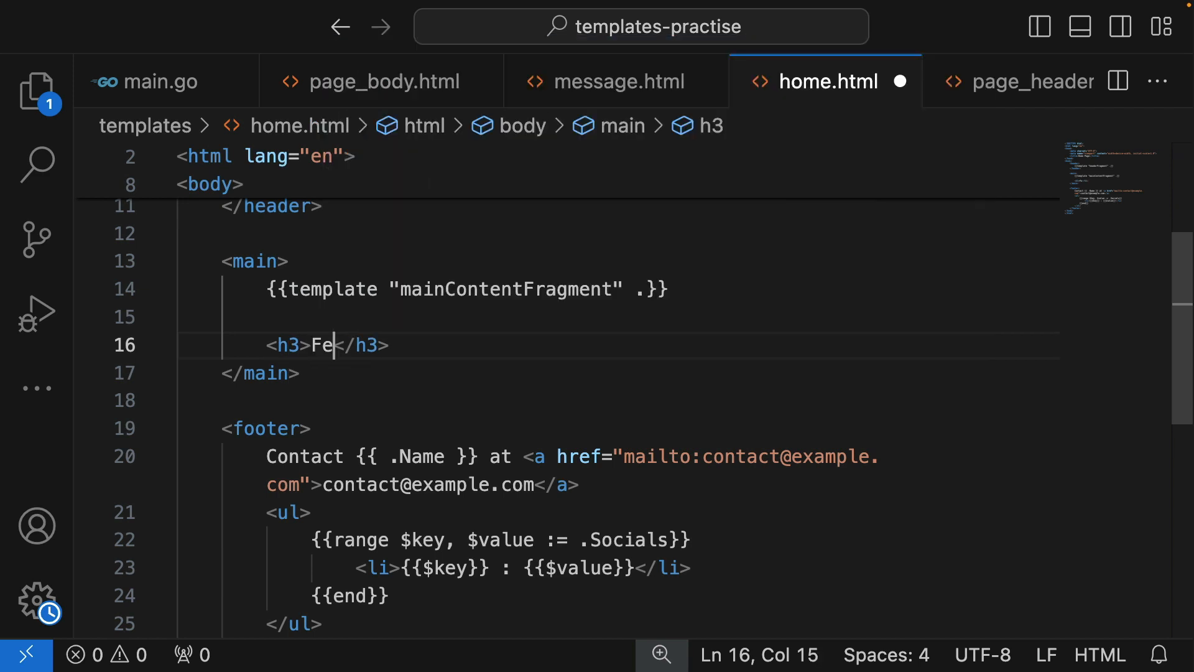
pyautogui.write('ature')
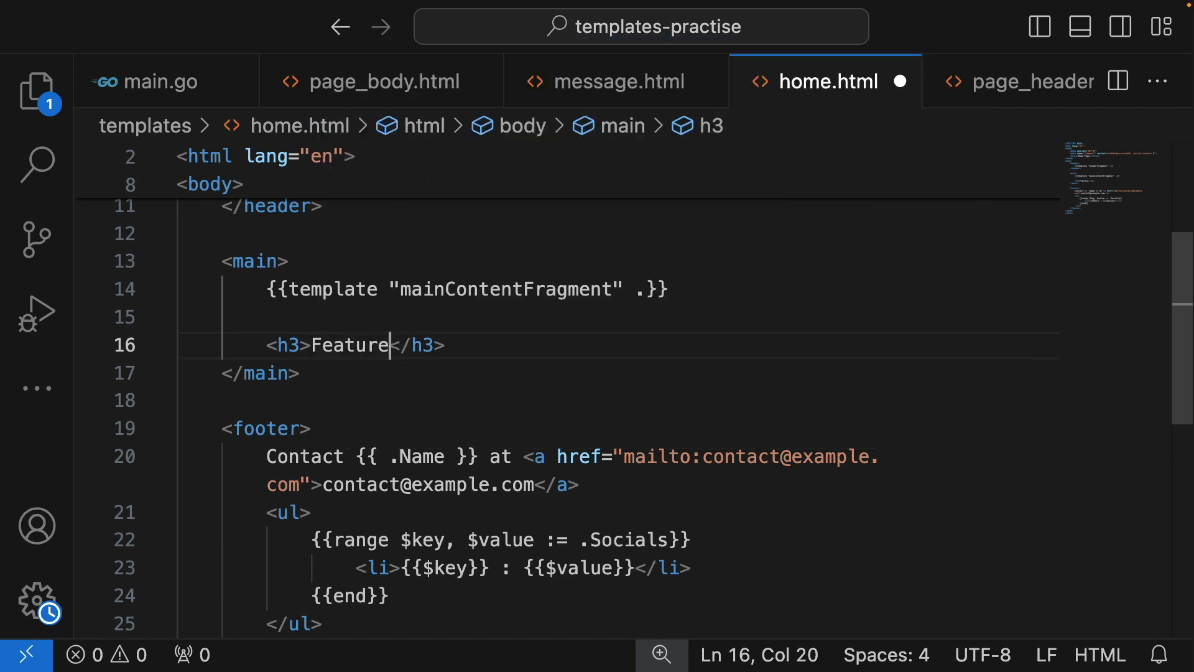
pyautogui.write('s')
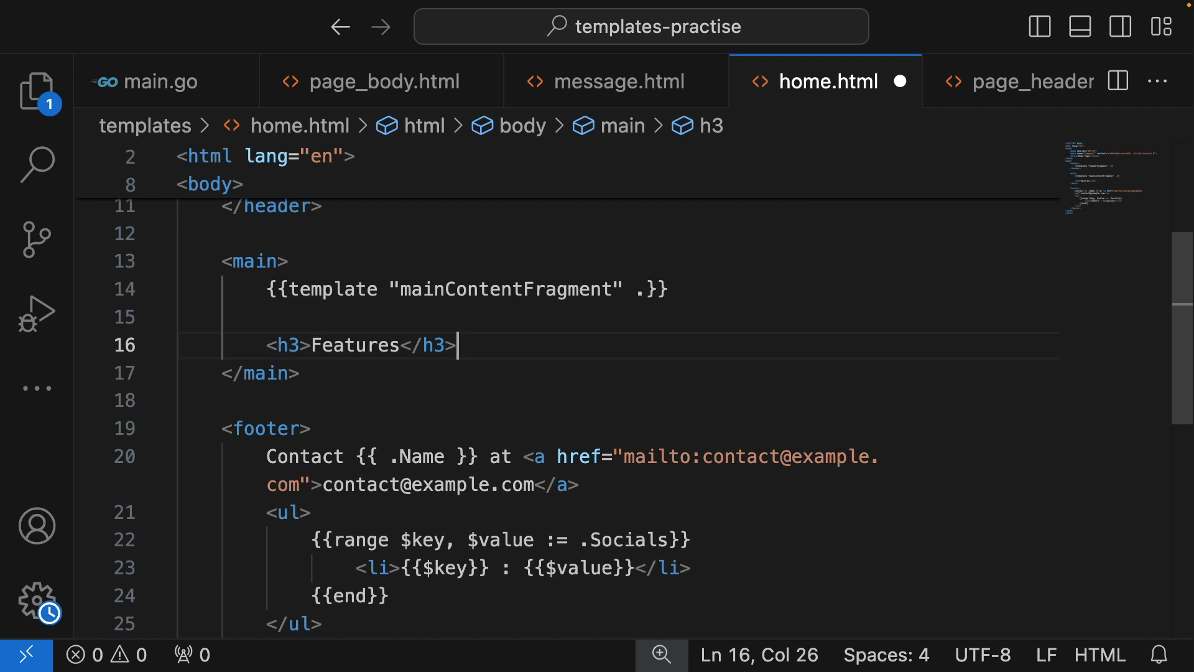
pyautogui.press('Enter')
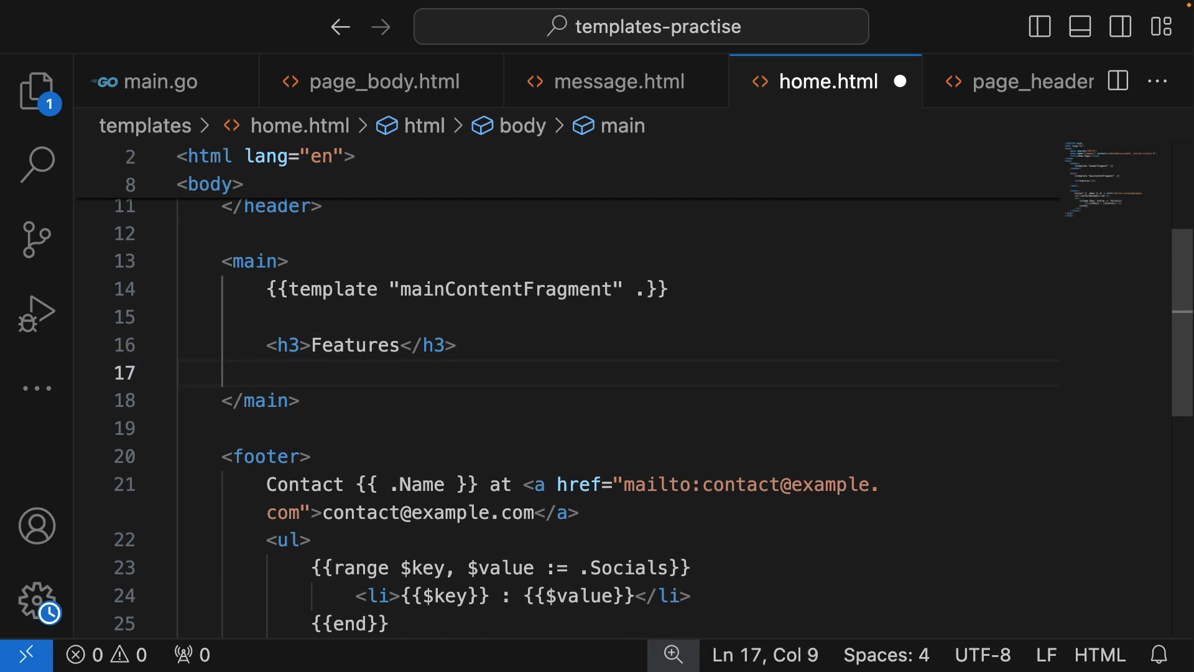
pyautogui.write('ul')
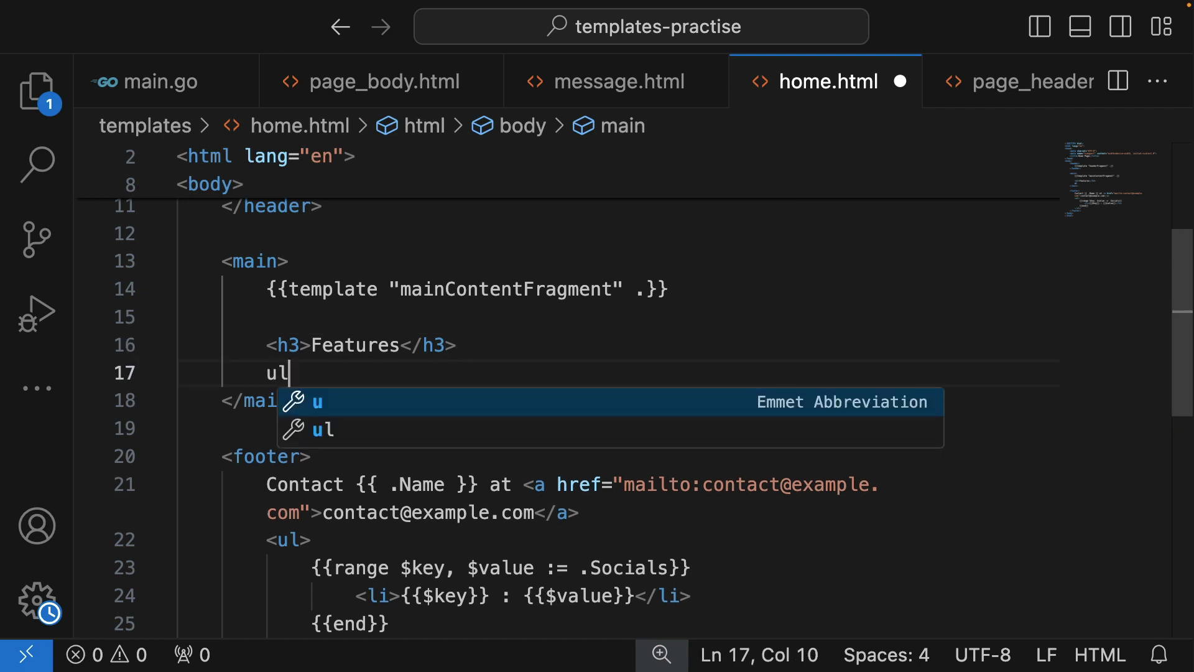
pyautogui.press('Tab')
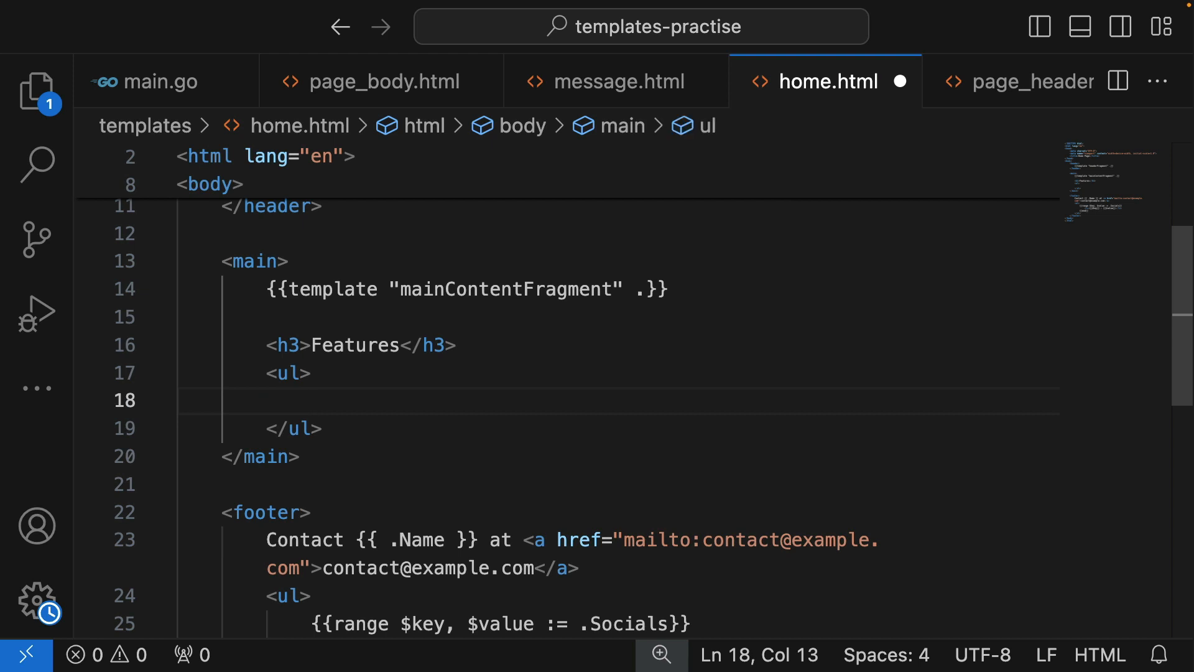
pyautogui.write('{{}}')
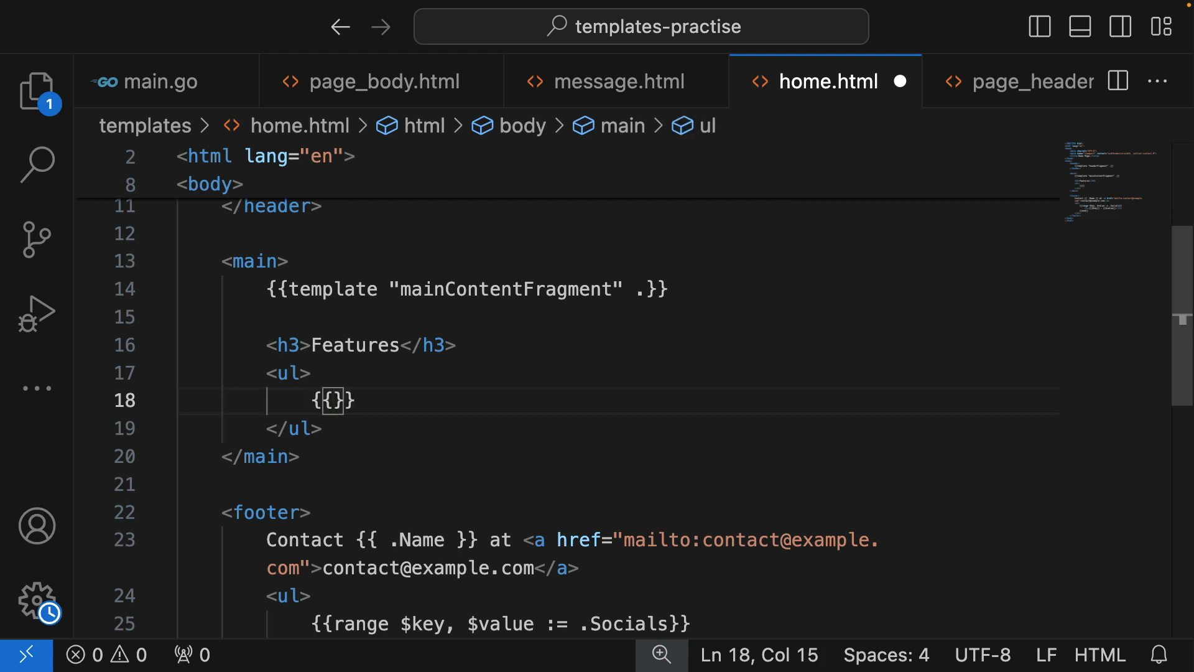
pyautogui.write('range')
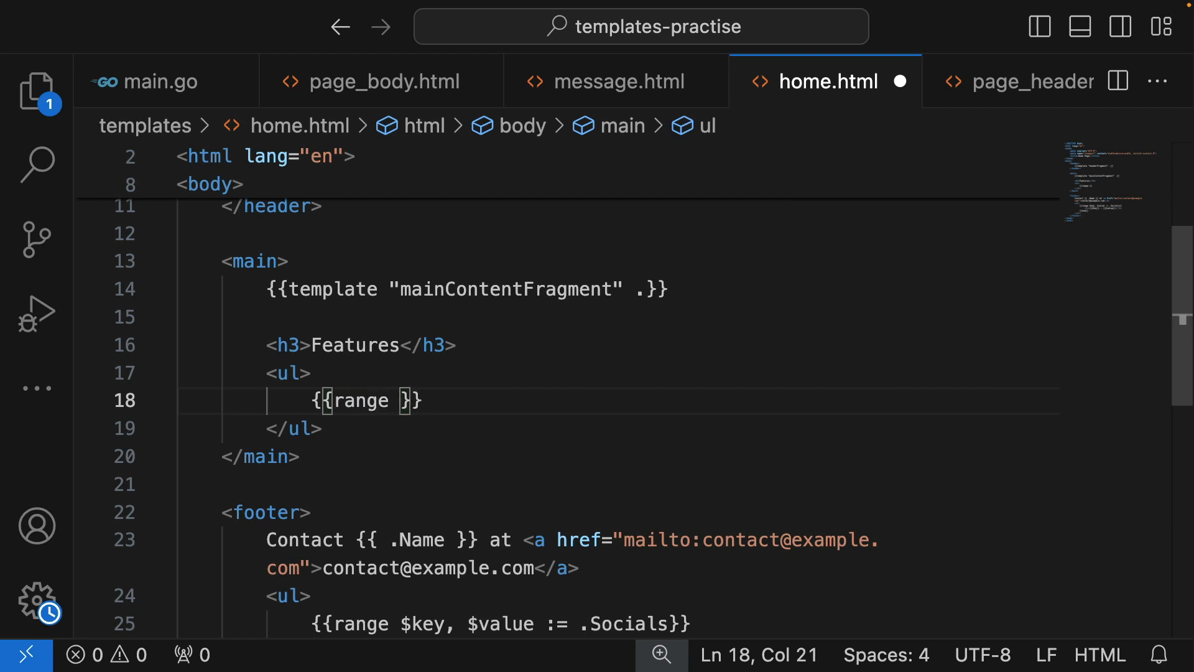
pyautogui.write('.Features')
pyautogui.write('{{end}}')
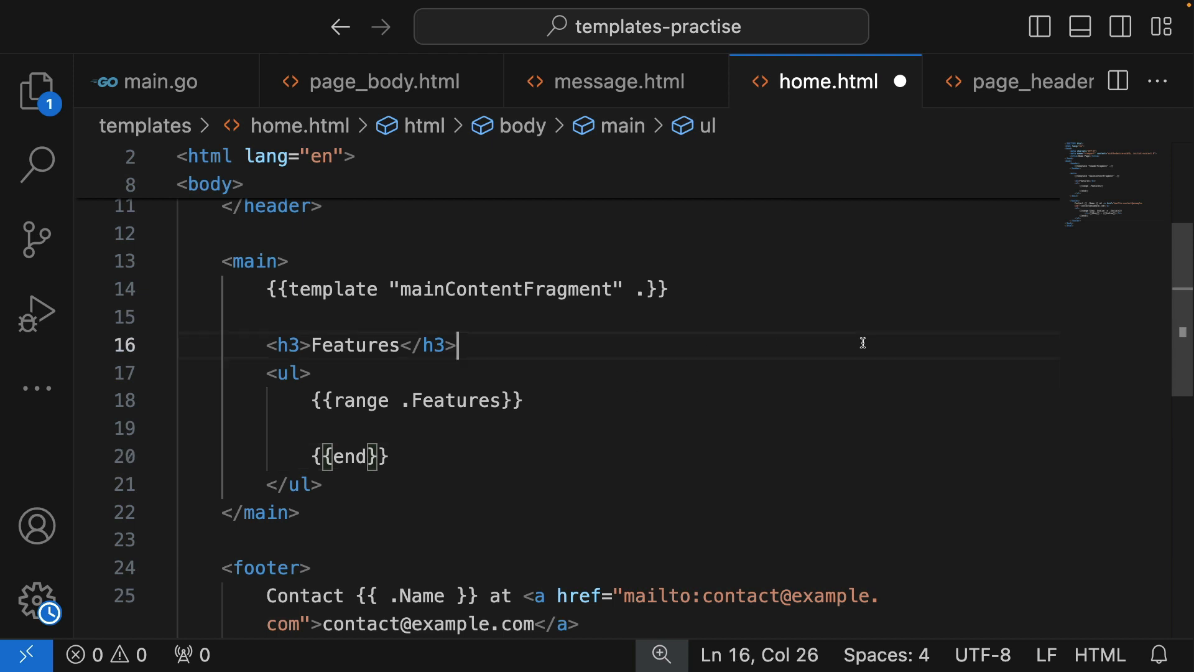
# Step: Add the <li>{{.}}</li> item inside the loop and correct the dot before Features
pyautogui.scroll(-3)
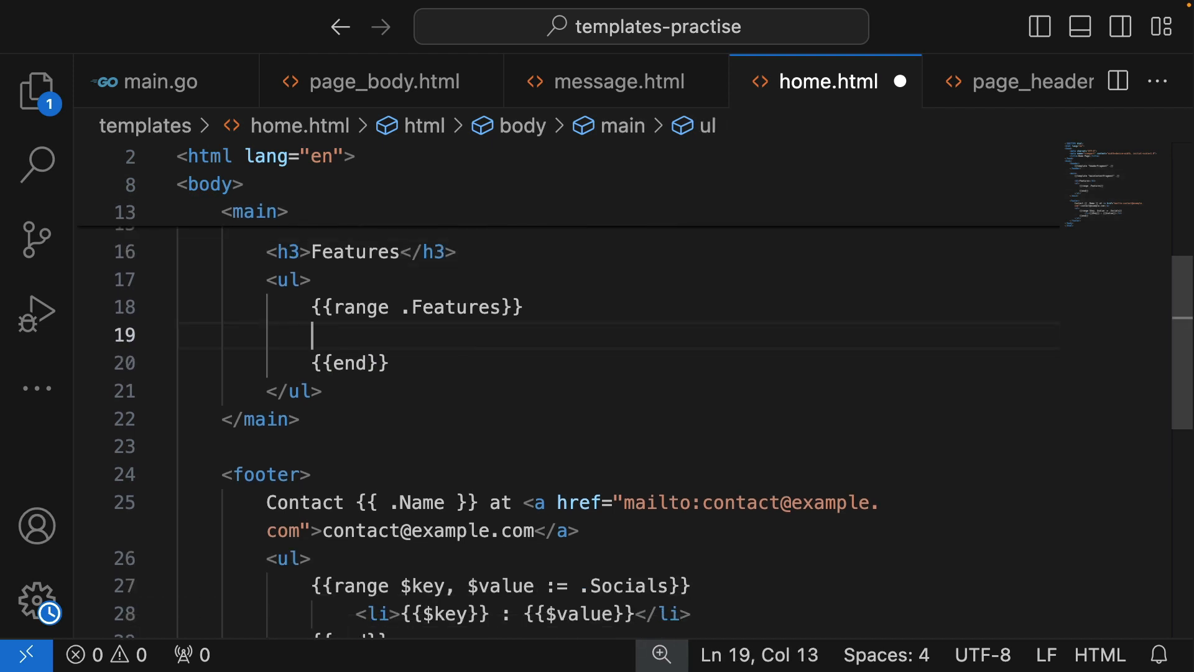
pyautogui.write('u')
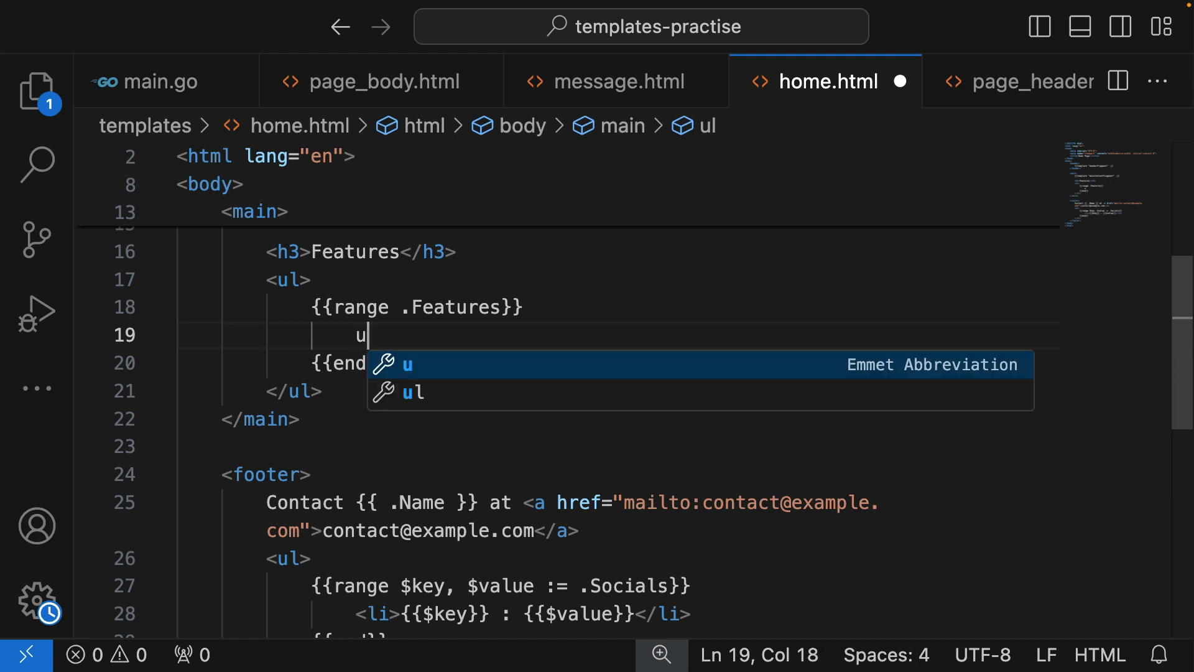
pyautogui.write('l')
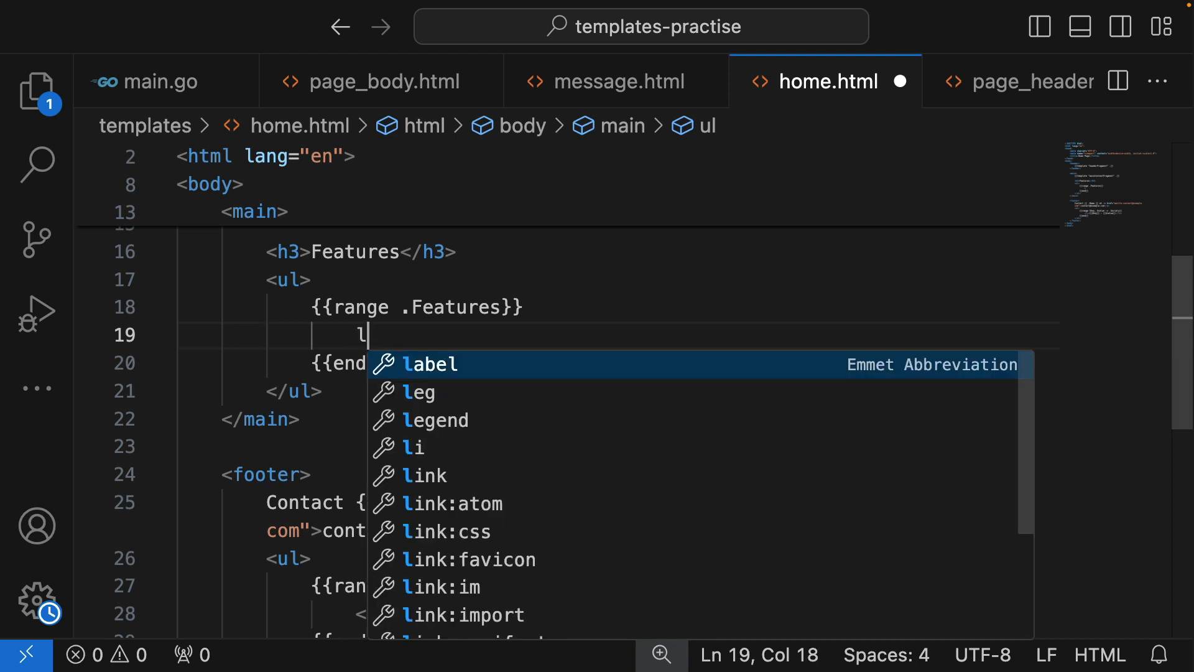
pyautogui.press('Tab')
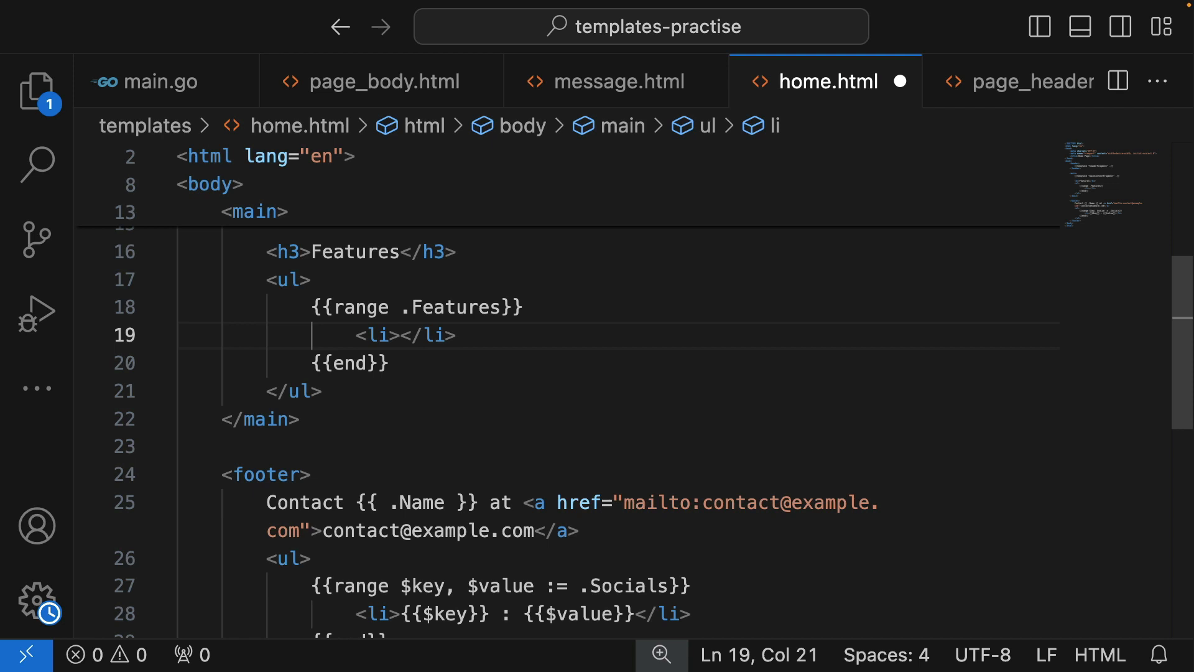
pyautogui.write('{}}')
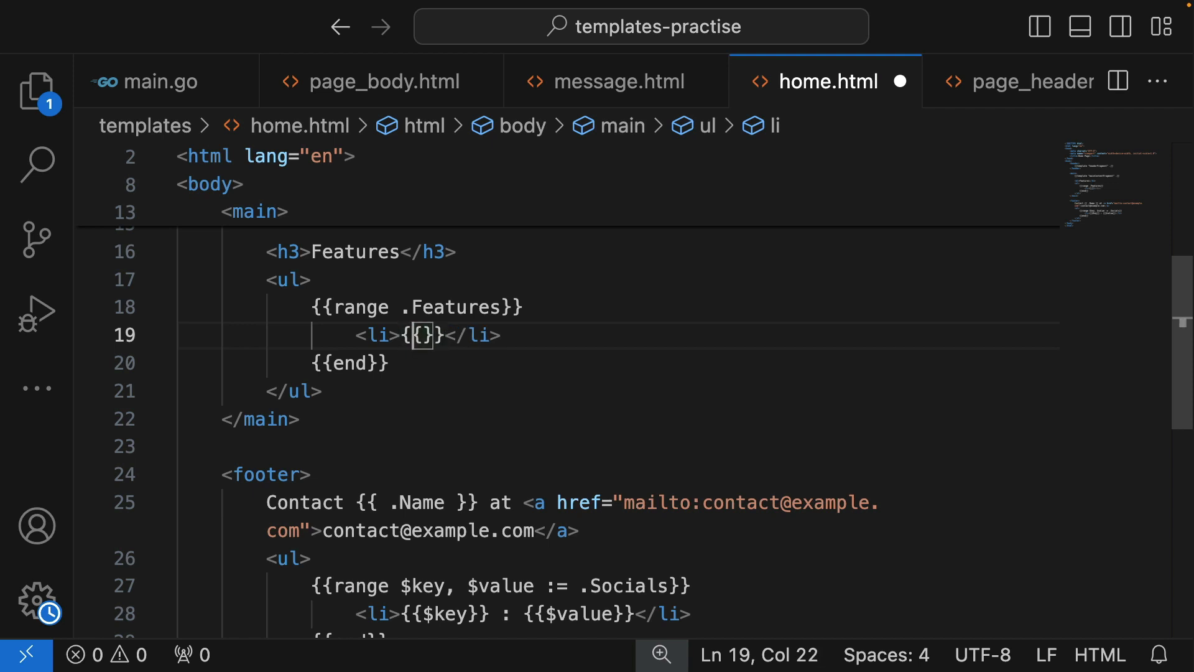
pyautogui.write('{{')
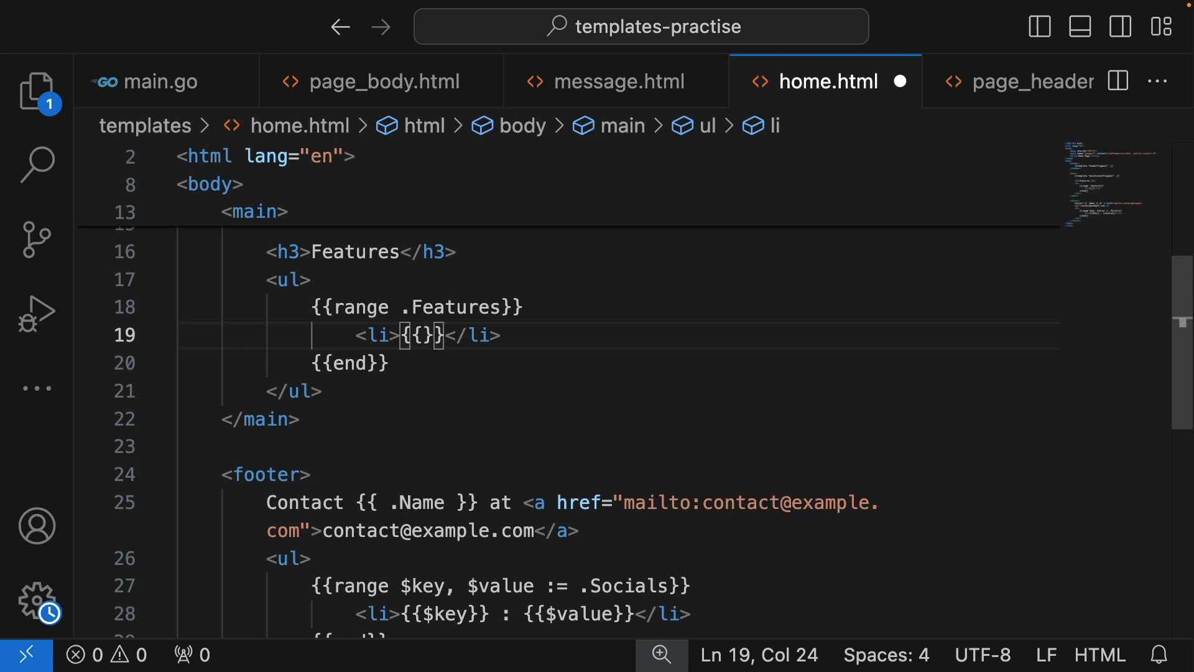
pyautogui.write('.')
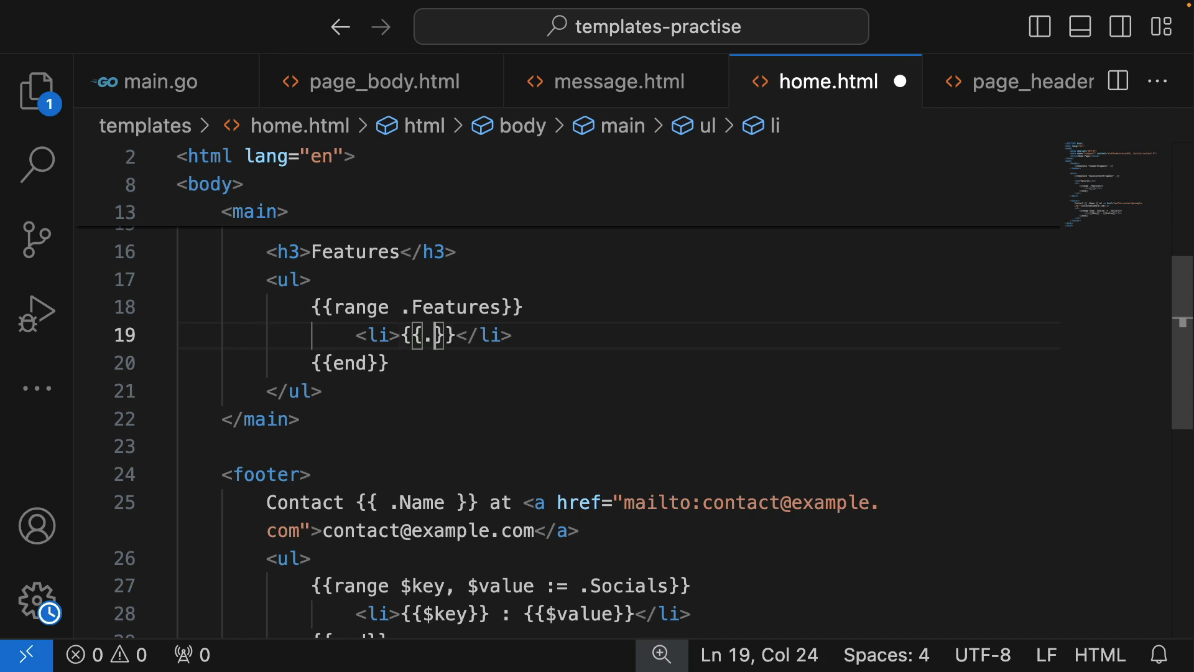
pyautogui.click(404, 307)
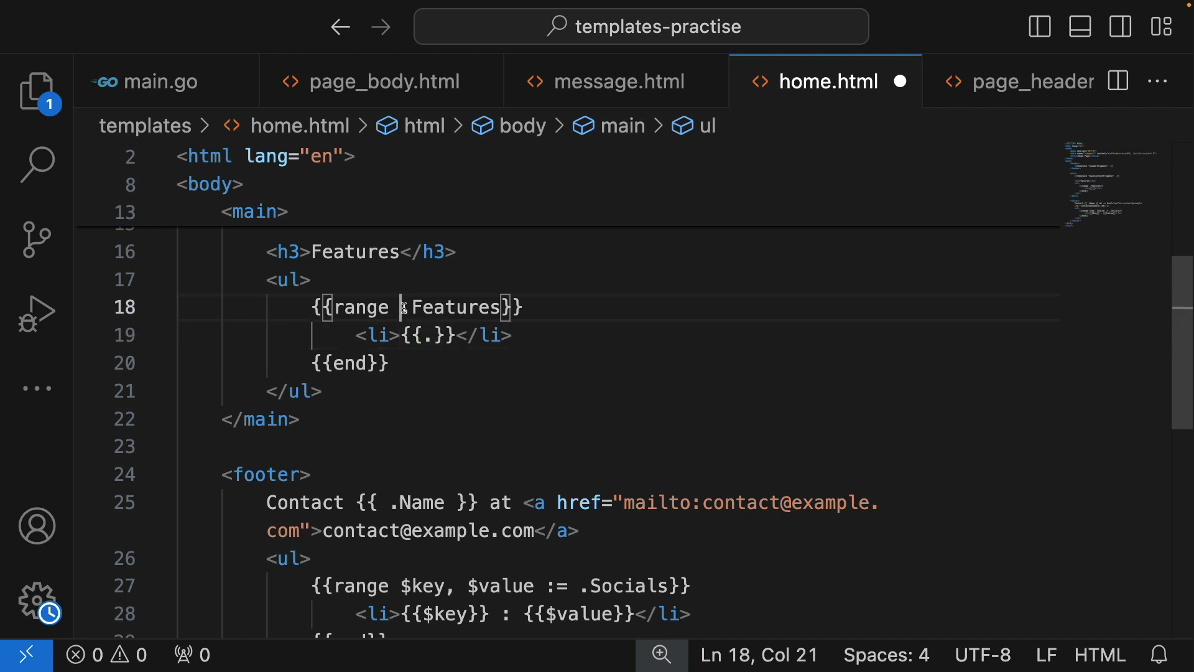
pyautogui.click(351, 335)
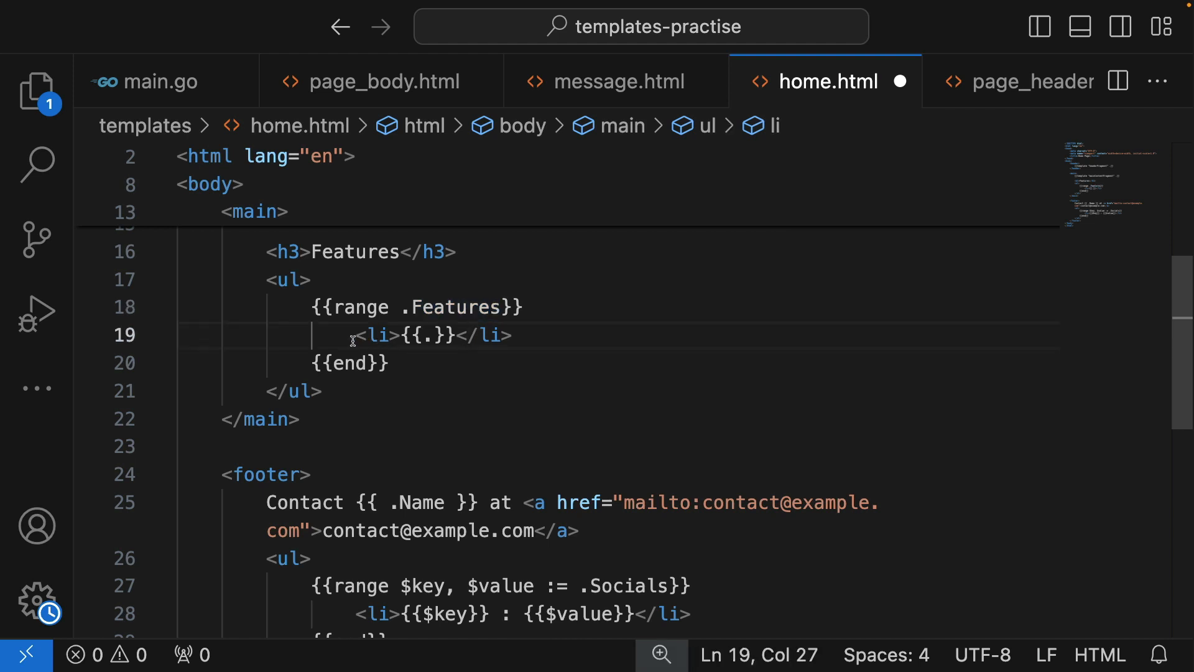
pyautogui.moveTo(341, 336); pyautogui.dragTo(511, 336)
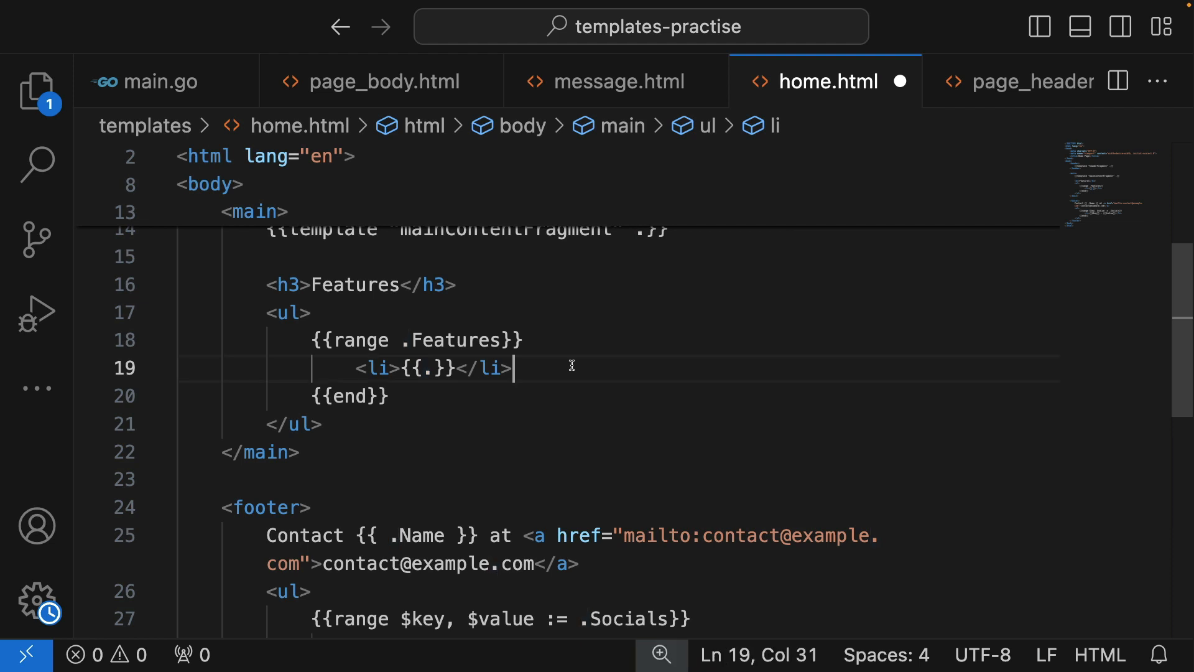
# Step: Try .Name and .Age inside the list item, revert to {{.}} and save home.html
pyautogui.moveTo(354, 368); pyautogui.dragTo(512, 368)
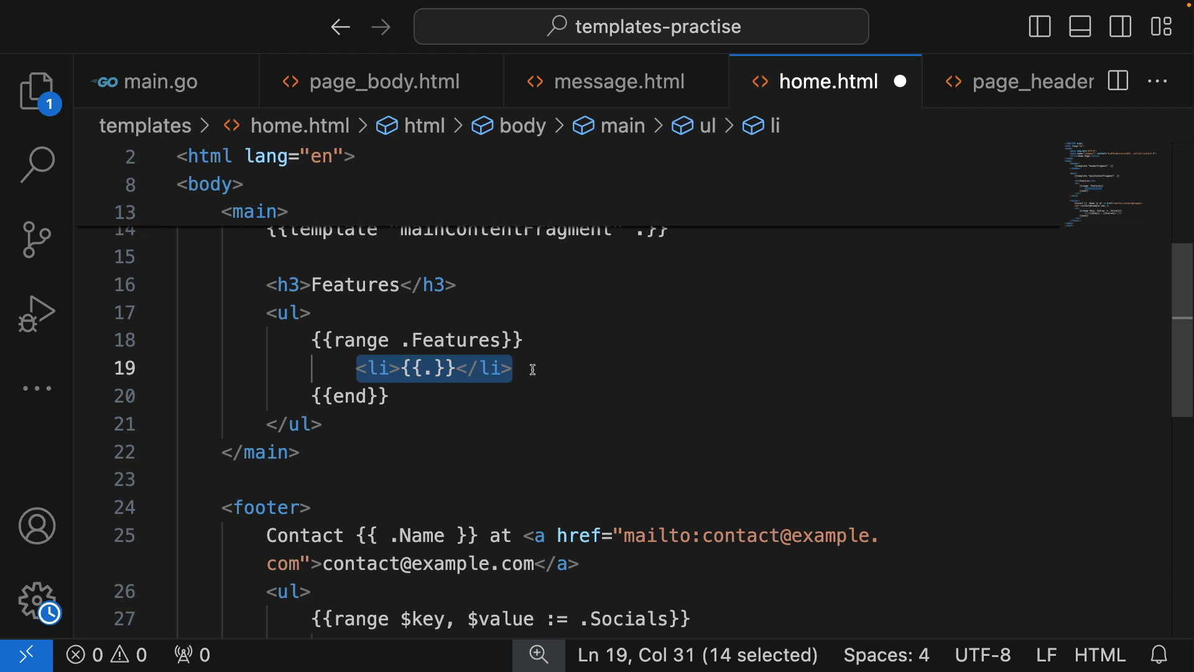
pyautogui.click(533, 368)
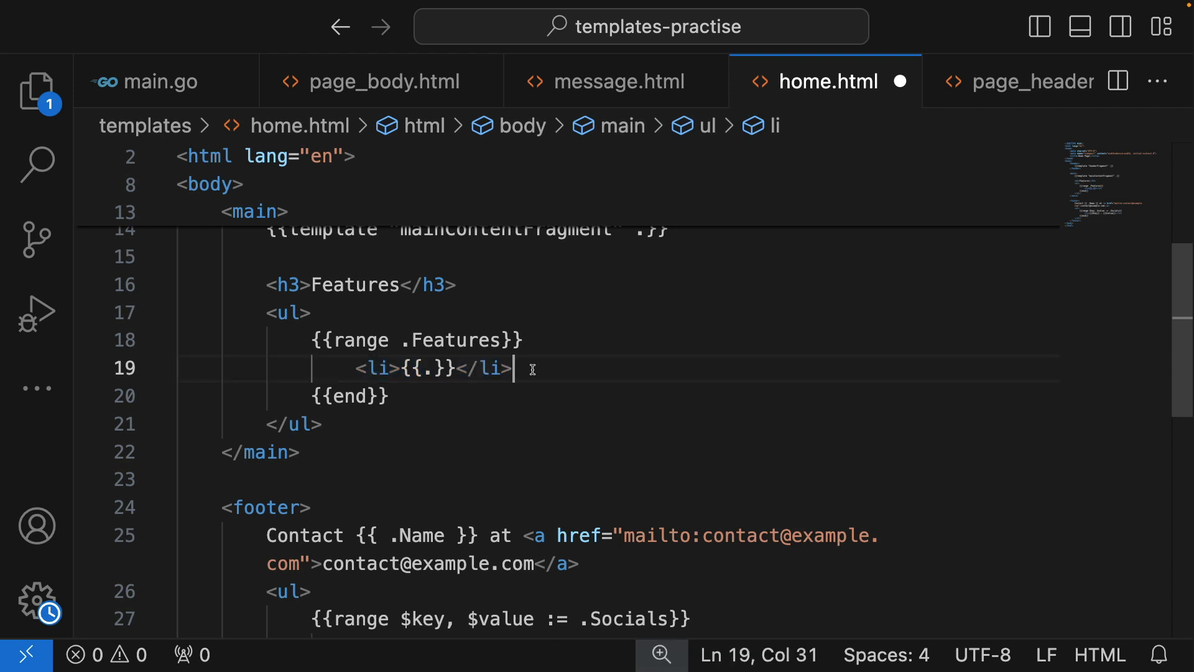
pyautogui.moveTo(599, 369)
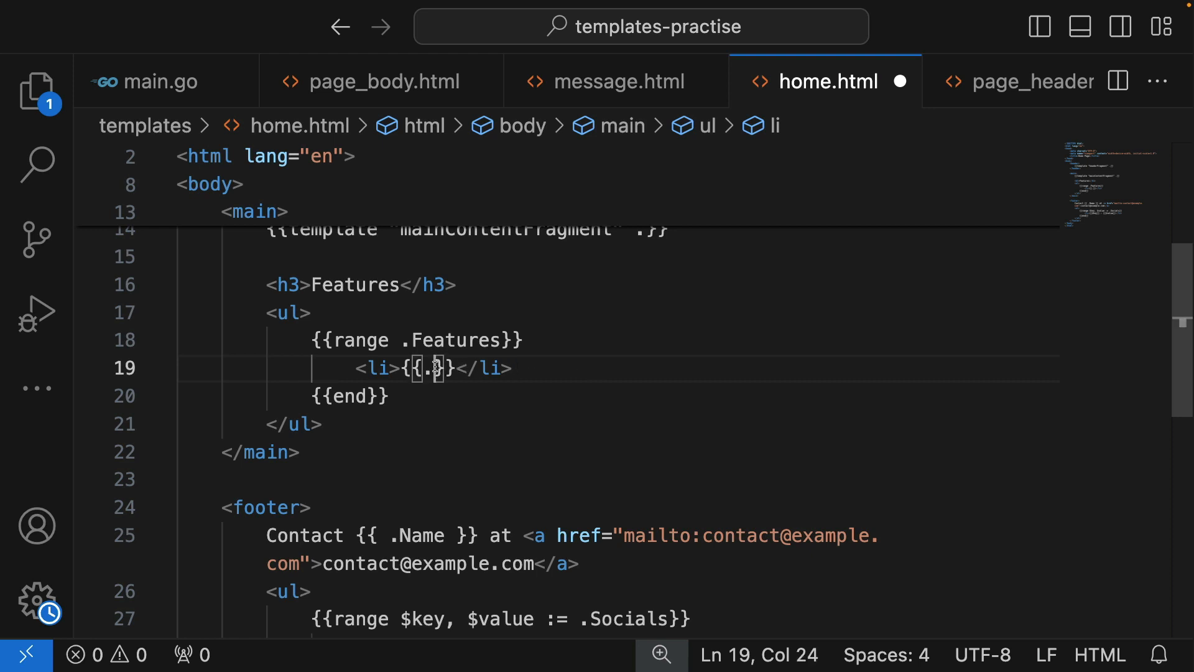
pyautogui.write('Name')
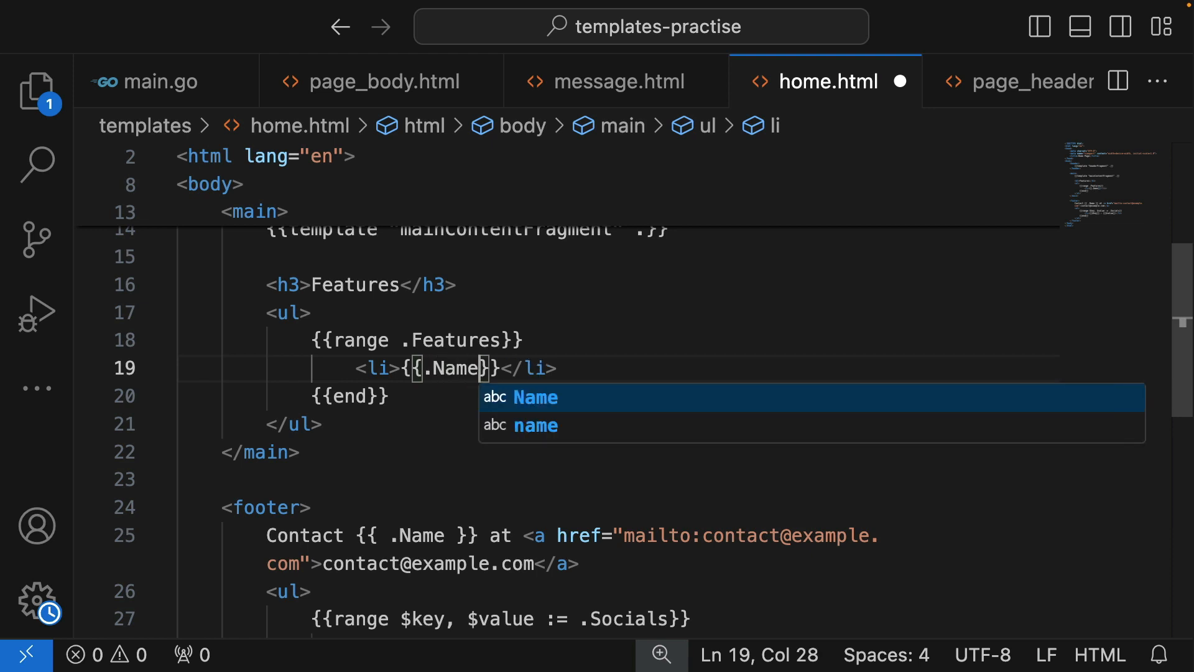
pyautogui.write('Age')
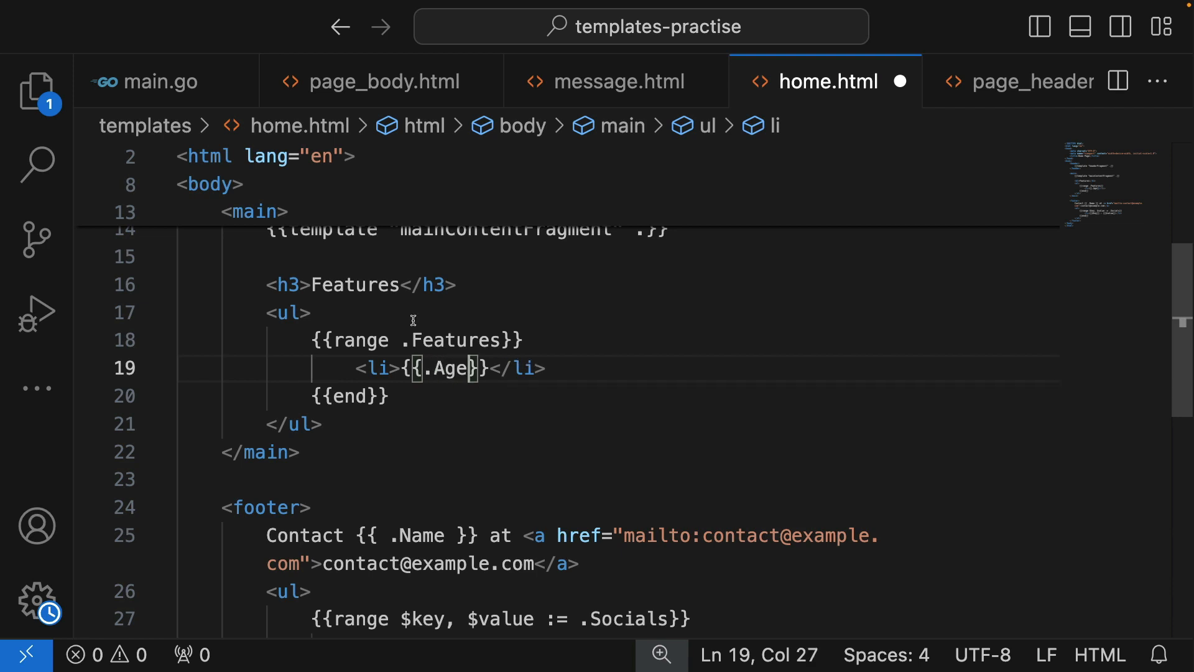
pyautogui.doubleClick(450, 369)
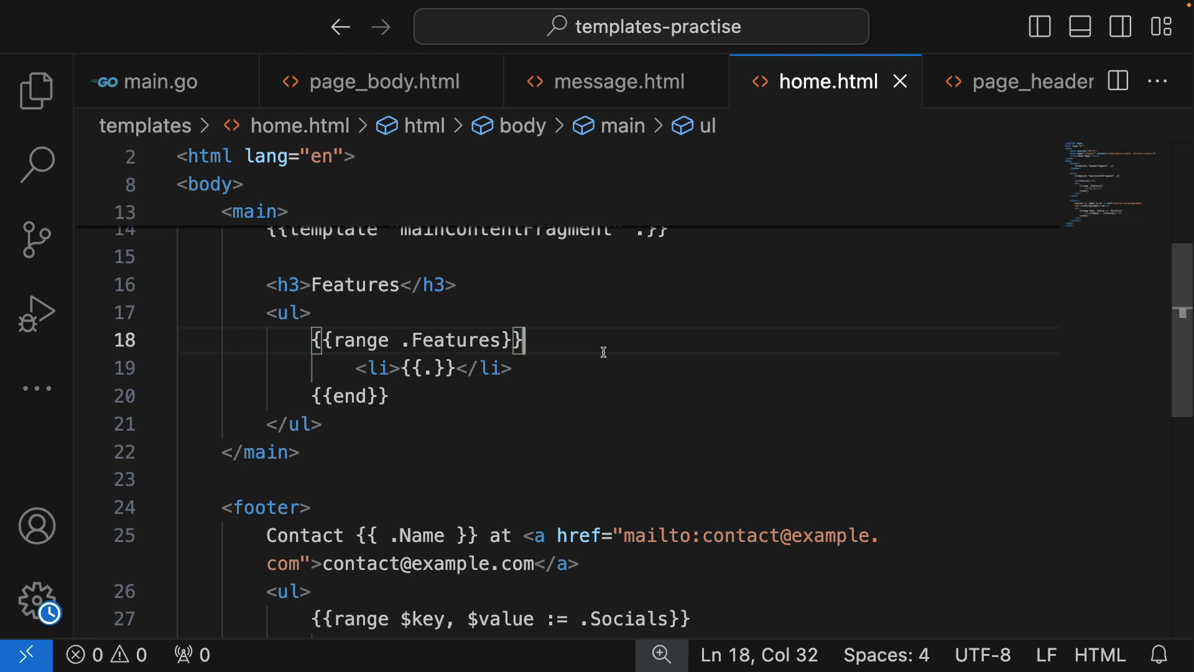
# Step: Return to main.go to review the Features slice and its three strings
pyautogui.click(457, 284)
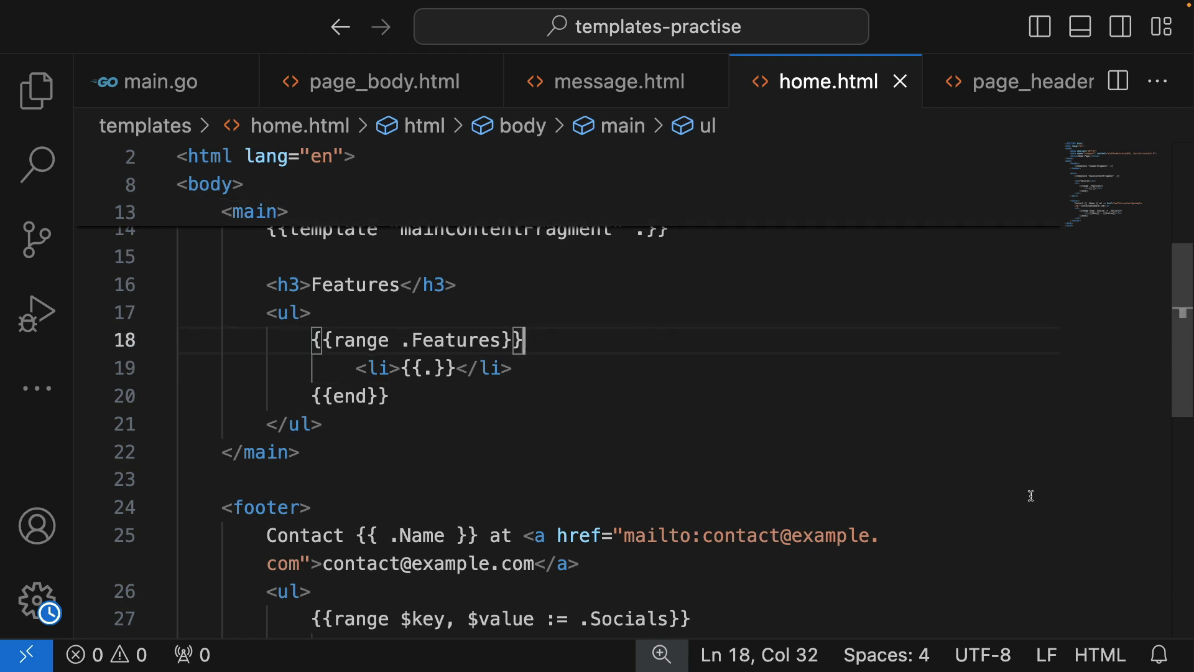
pyautogui.moveTo(492, 254)
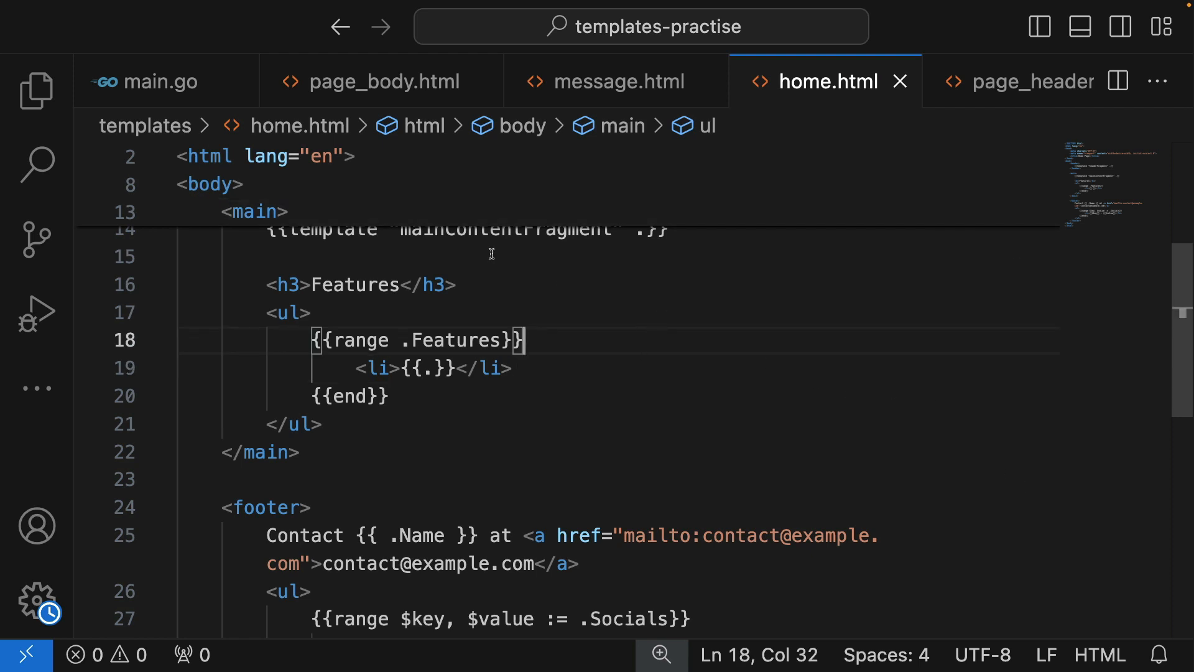
pyautogui.click(155, 81)
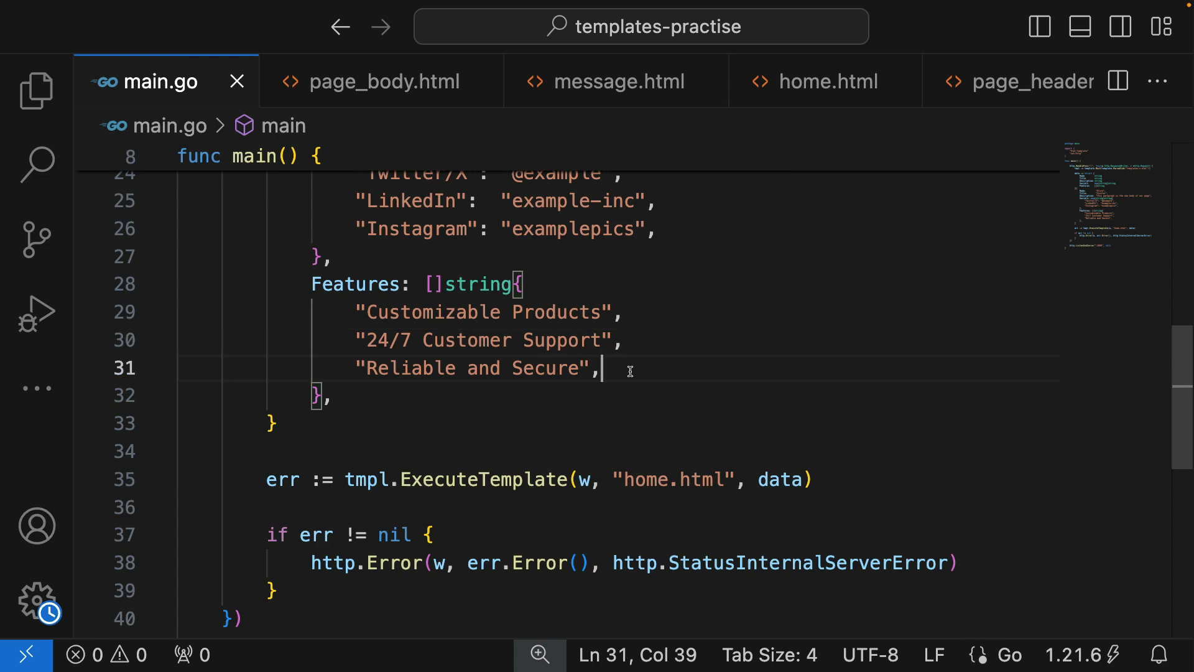
pyautogui.moveTo(1013, 651)
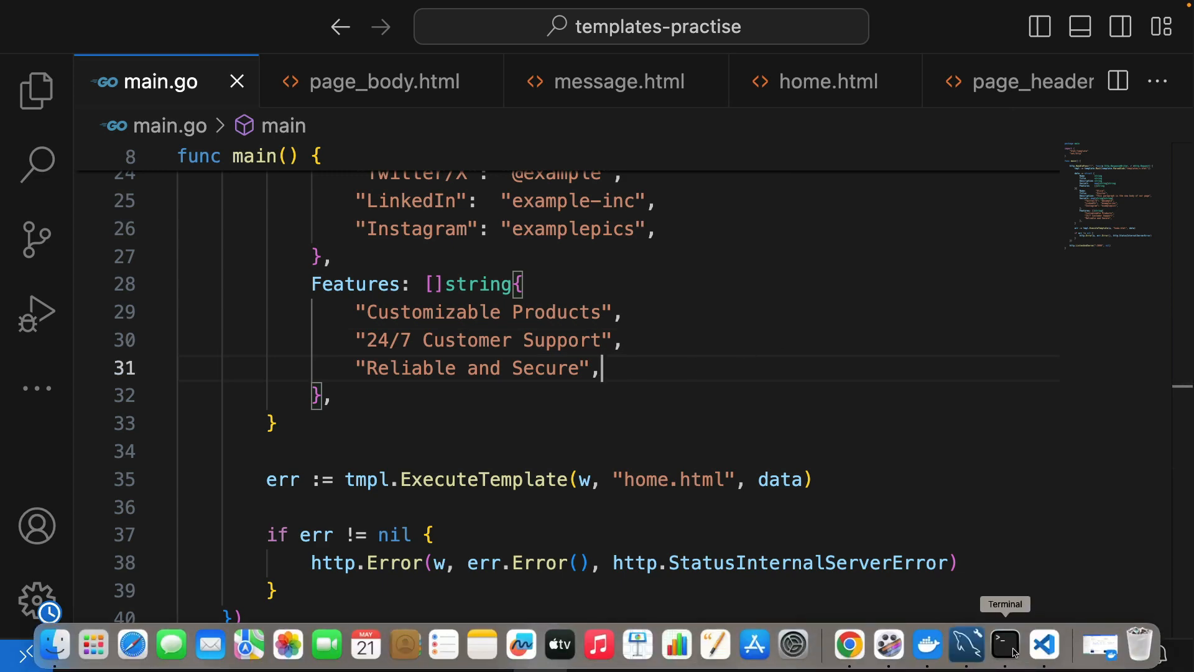
# Step: Bring Terminal forward and rerun go run main.go to restart the server
pyautogui.click(1005, 644)
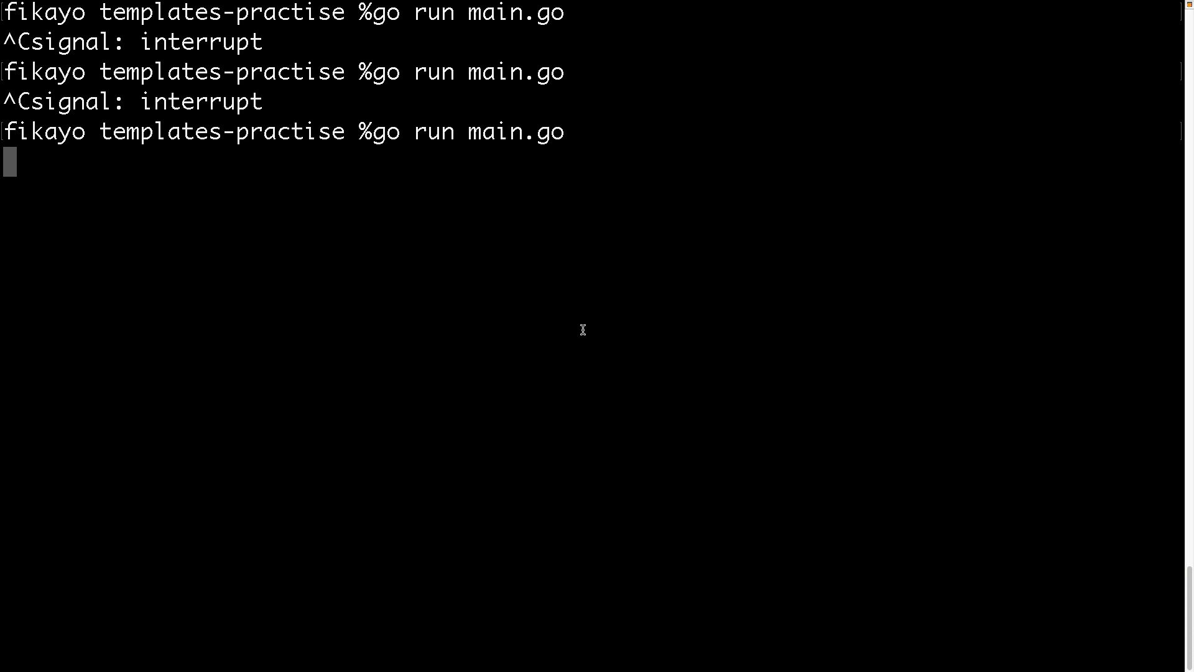
pyautogui.moveTo(919, 666)
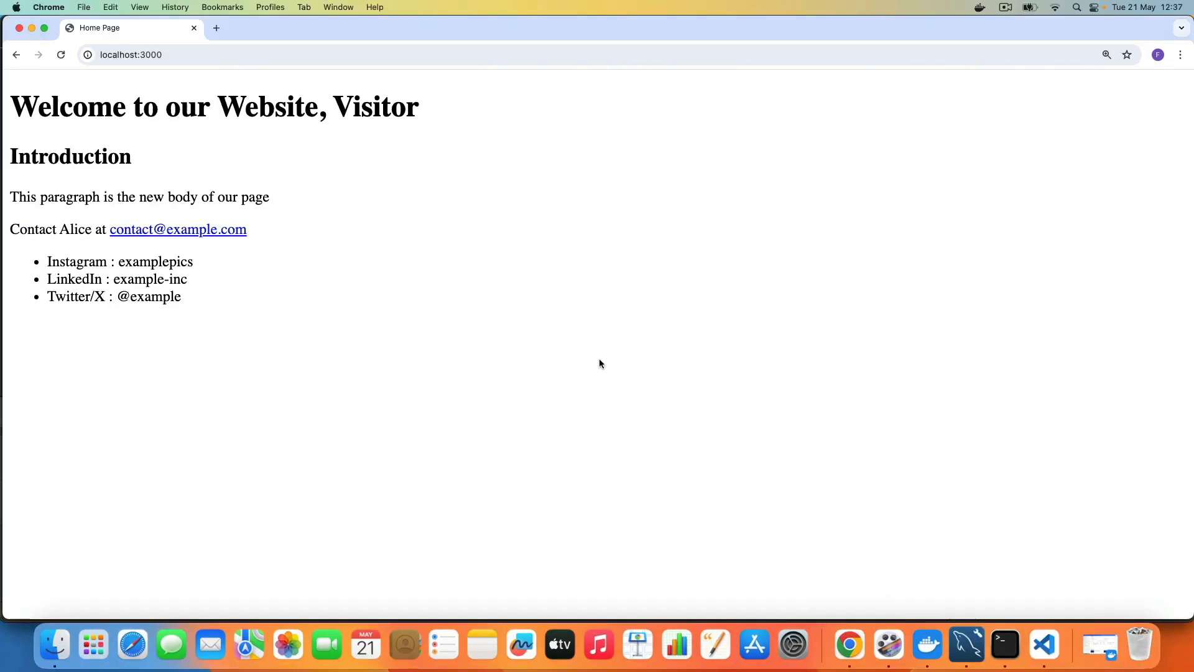
# Step: Reload localhost:3000 in Chrome to show Customizable Products, 24/7 Customer Support and Reliable and Secure
pyautogui.doubleClick(76, 262)
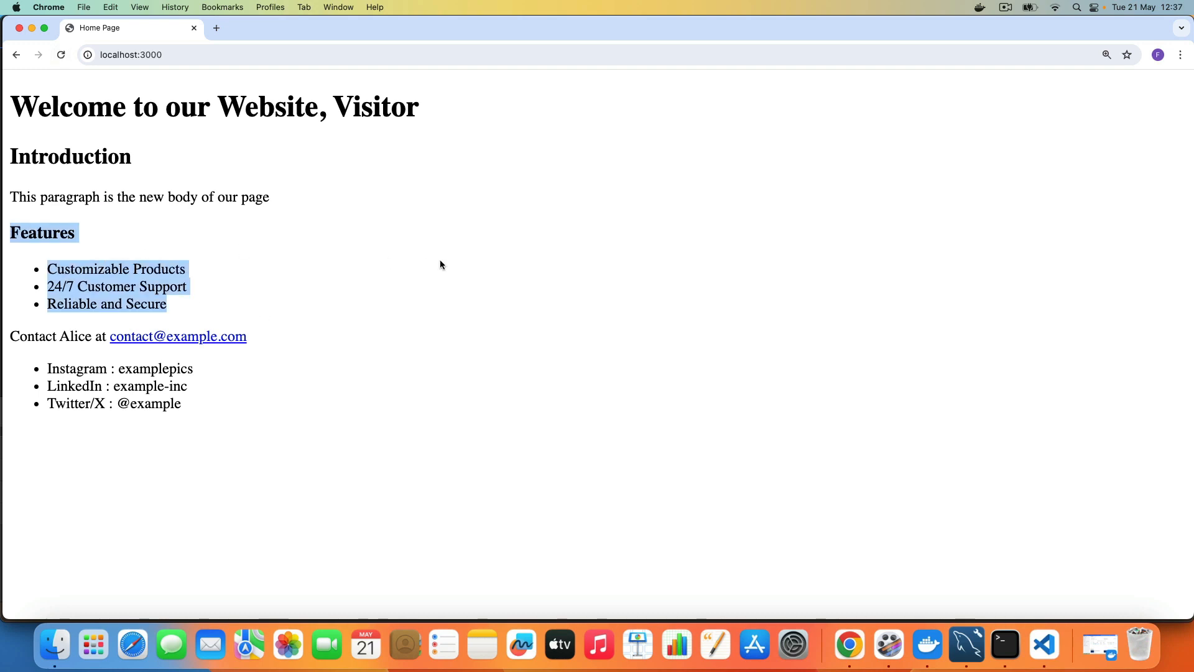
pyautogui.moveTo(469, 289)
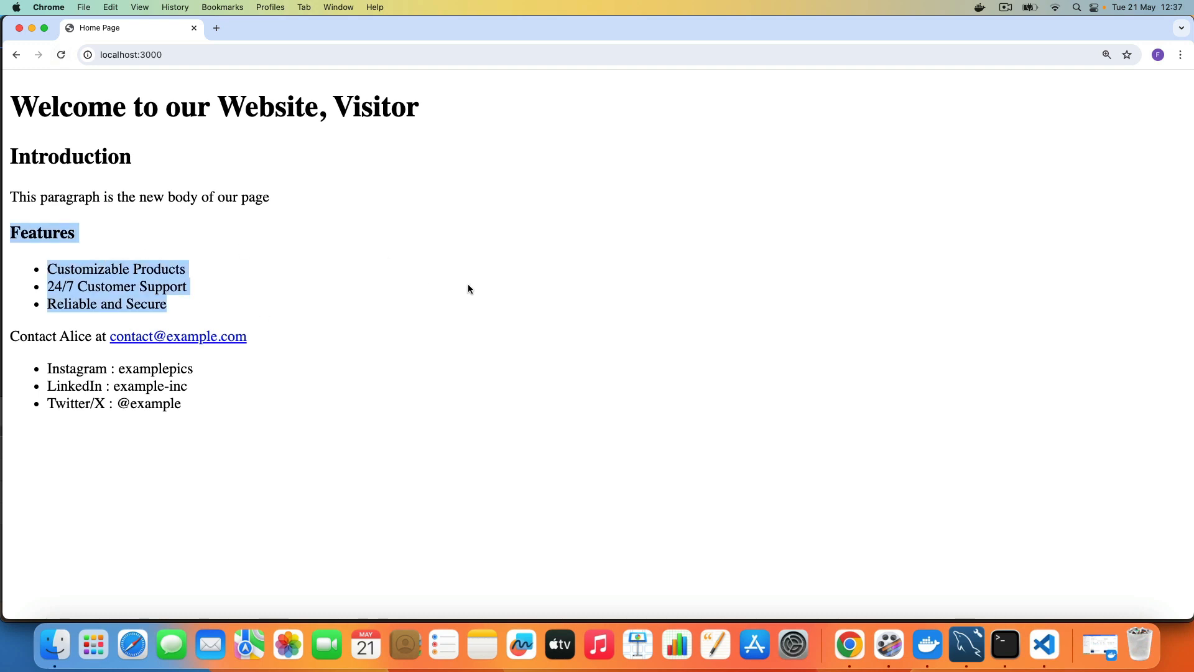
pyautogui.moveTo(5, 234)
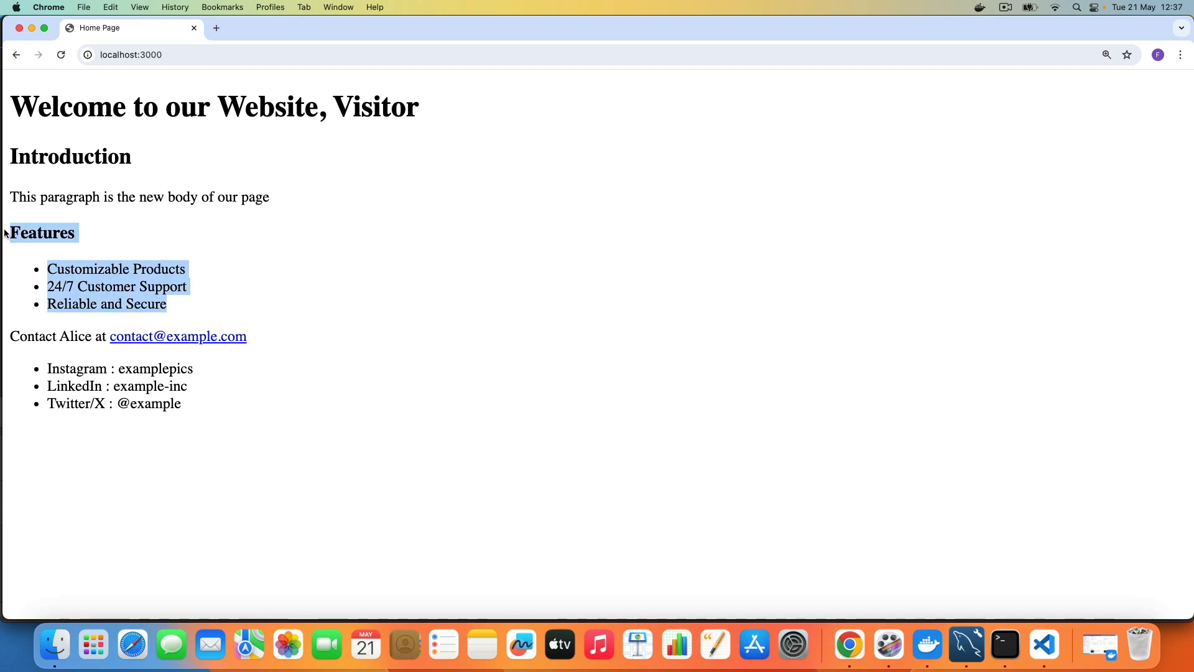
pyautogui.click(183, 401)
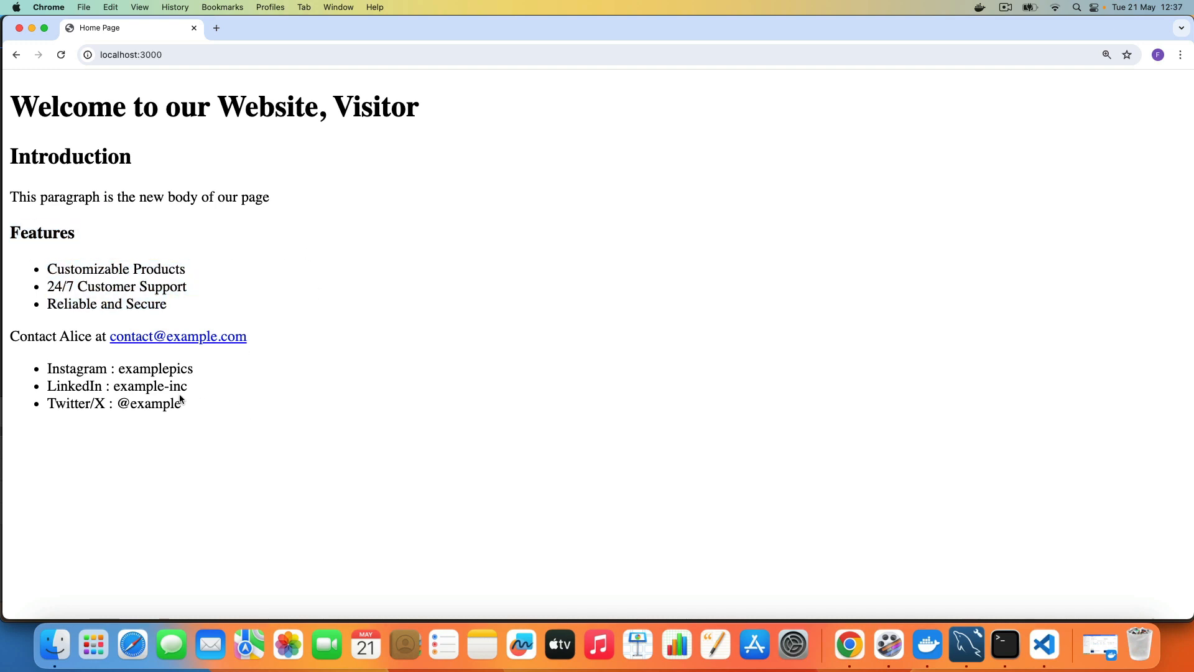
pyautogui.moveTo(324, 205)
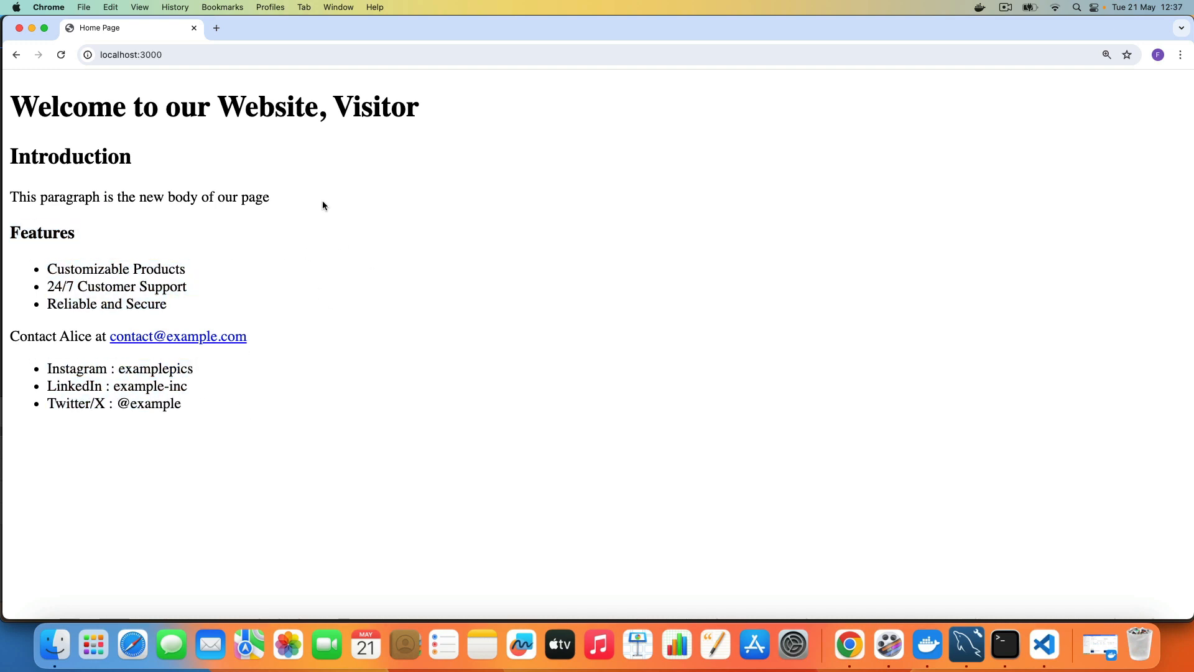
pyautogui.rightClick(323, 206)
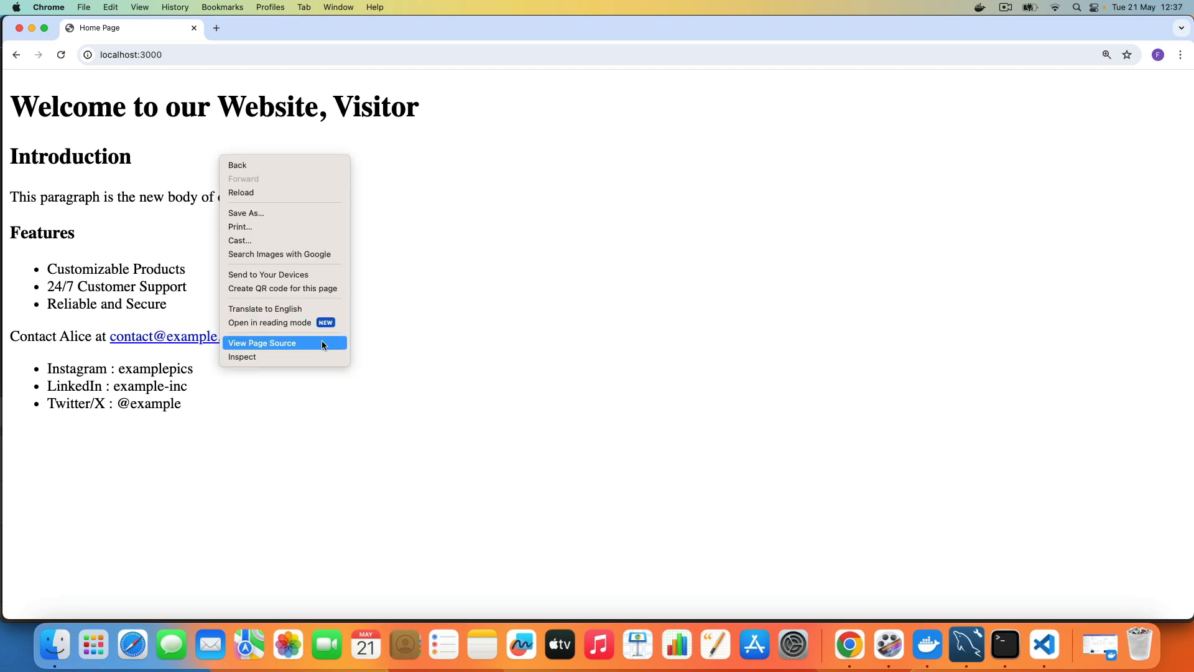
pyautogui.click(262, 343)
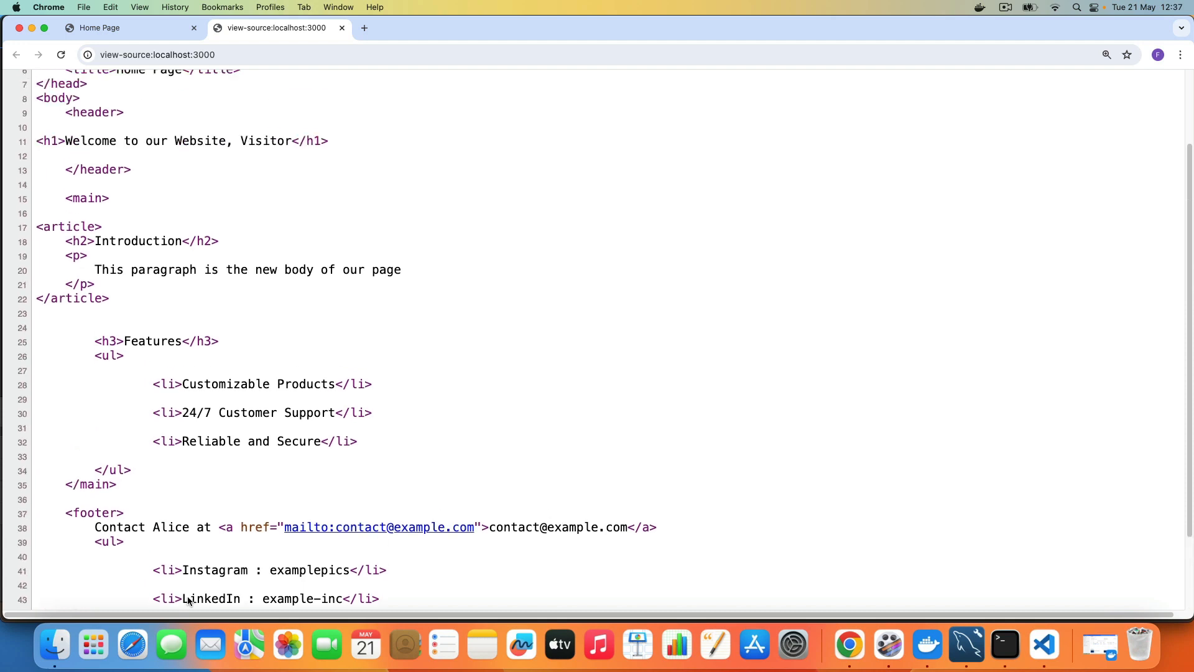
pyautogui.click(343, 27)
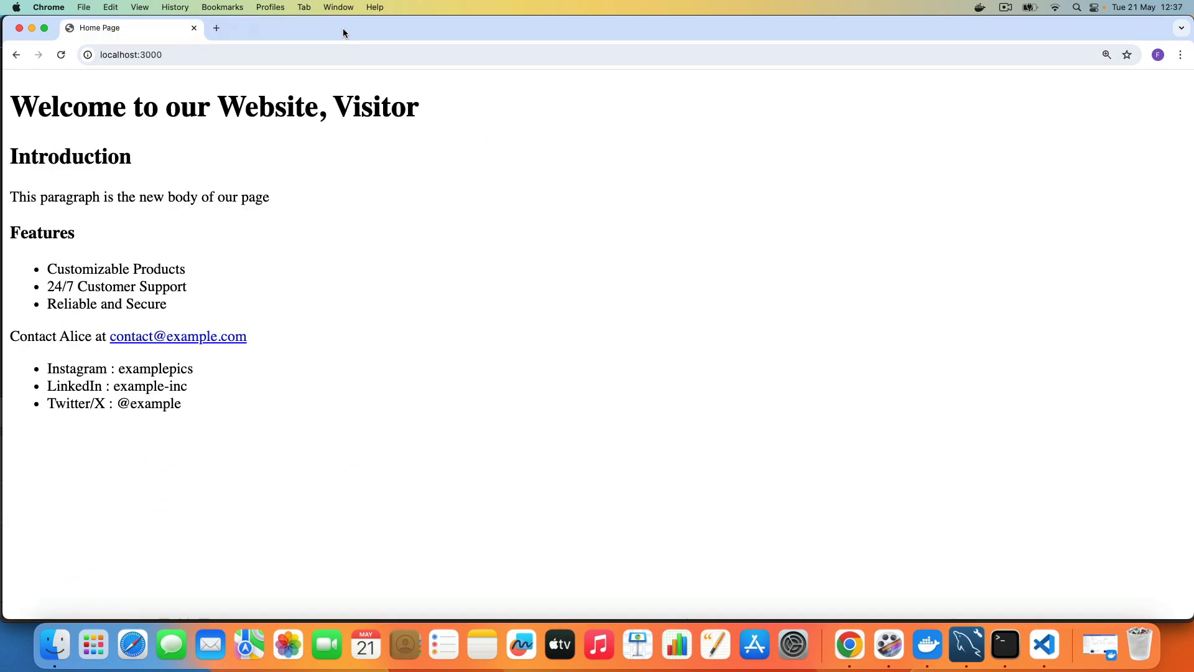
pyautogui.moveTo(444, 282)
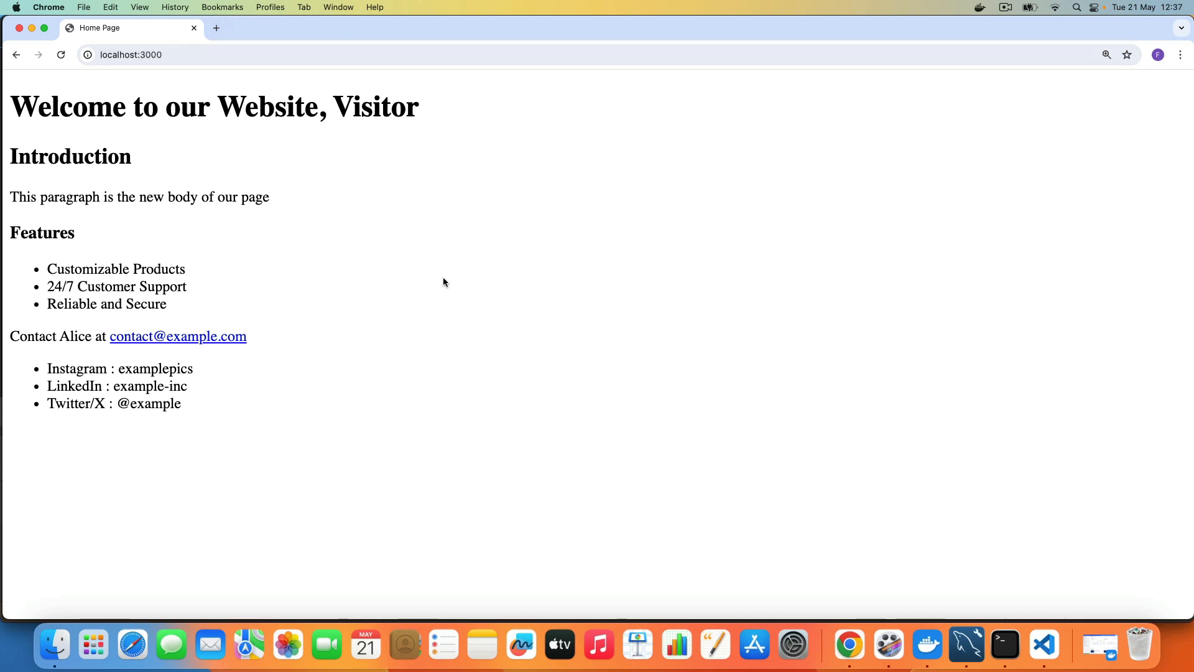
pyautogui.moveTo(445, 275)
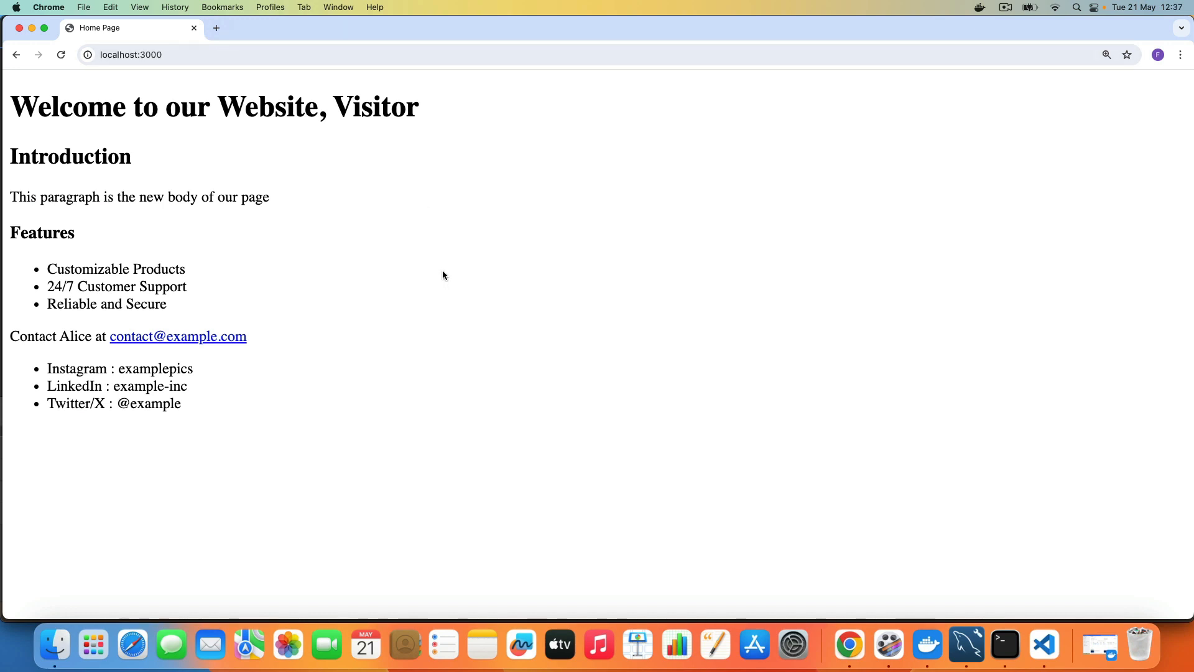
pyautogui.moveTo(443, 270)
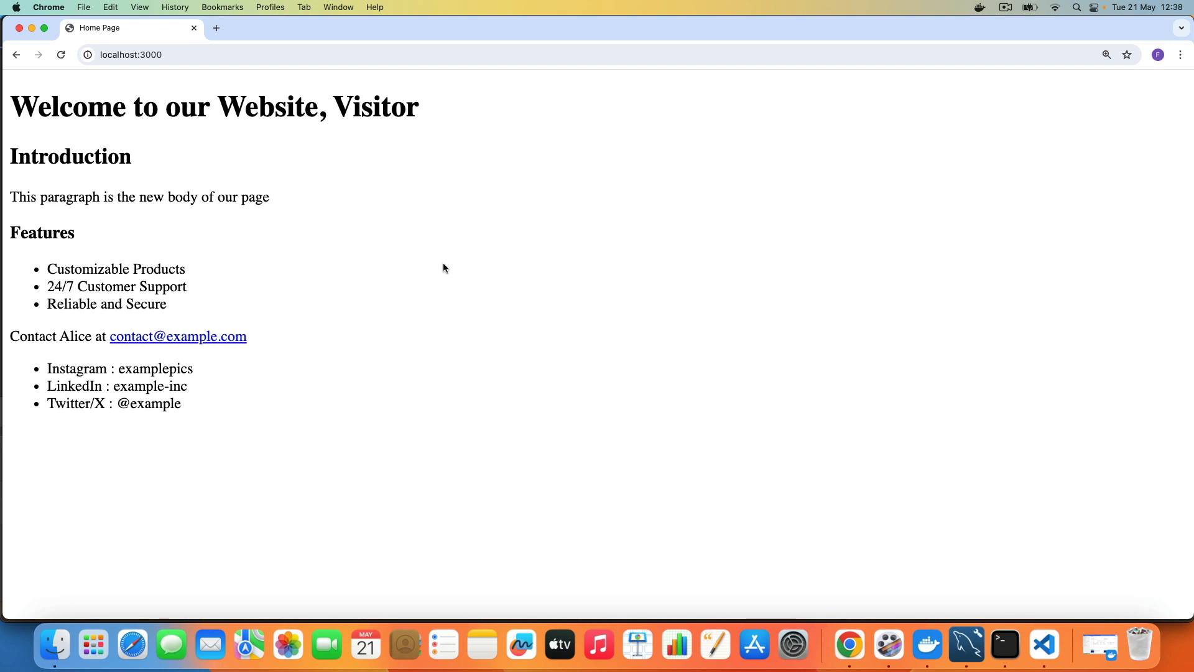
pyautogui.moveTo(442, 270)
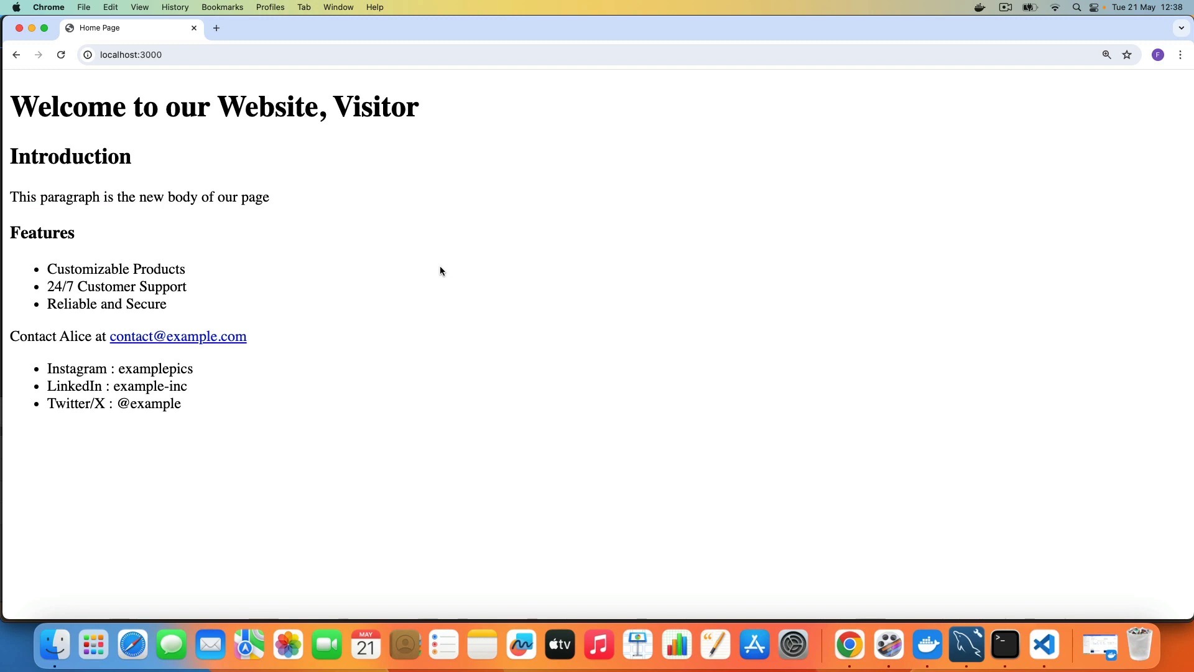